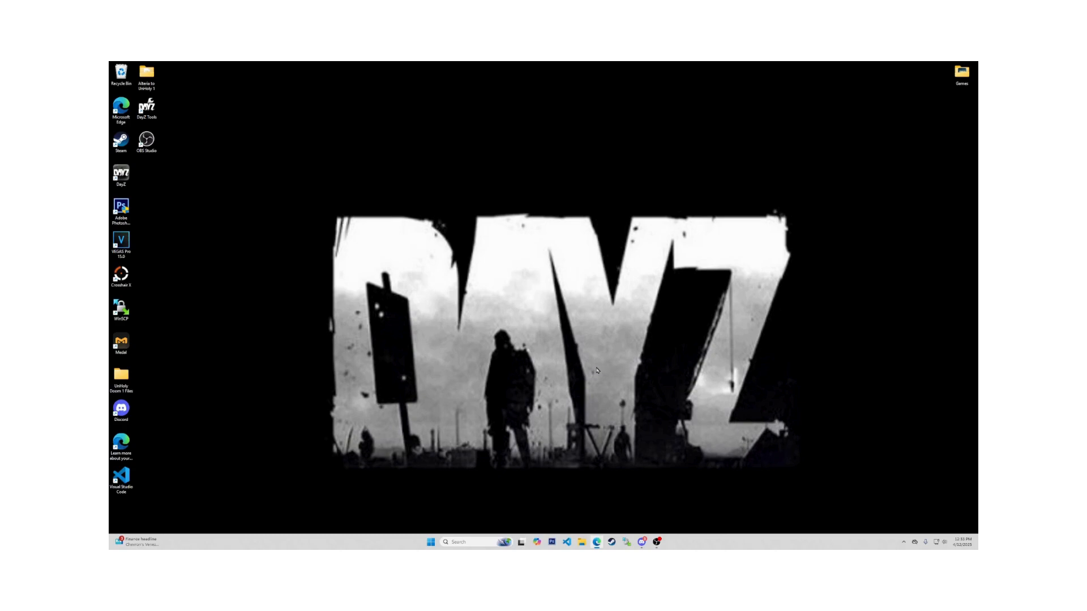
mouse_move(626, 542)
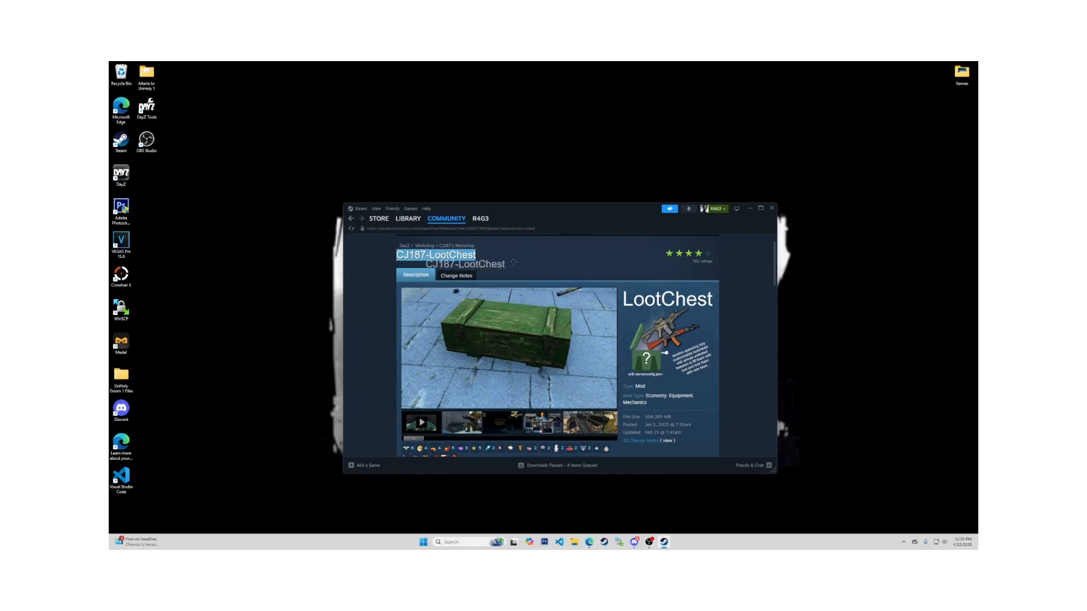
Browse the Workshop gallery thumbnails showing the chest contents, wooden crate and several crates
left_click(462, 422)
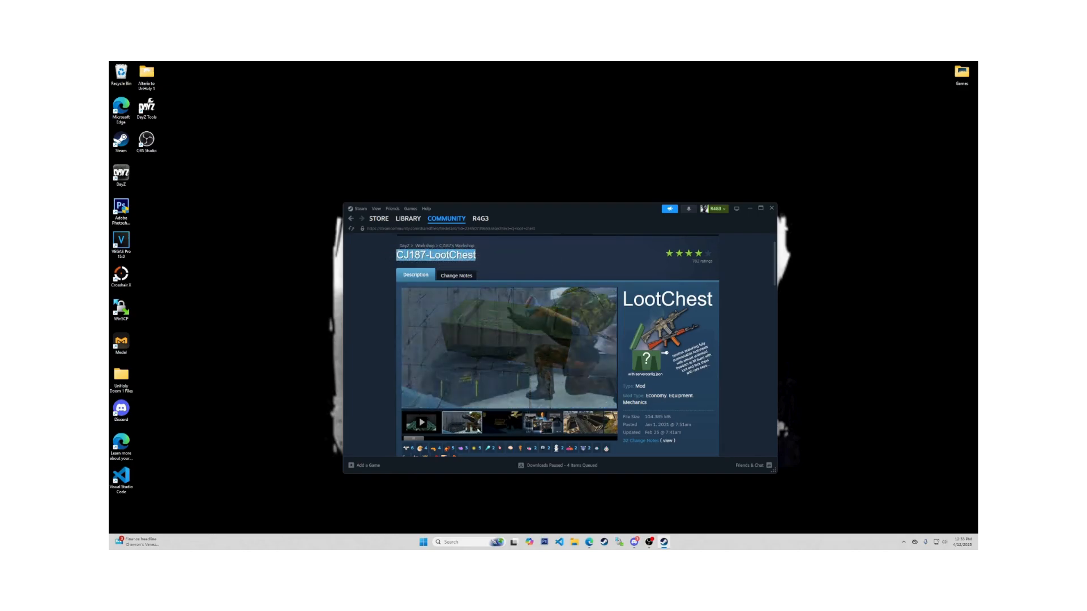
left_click(501, 422)
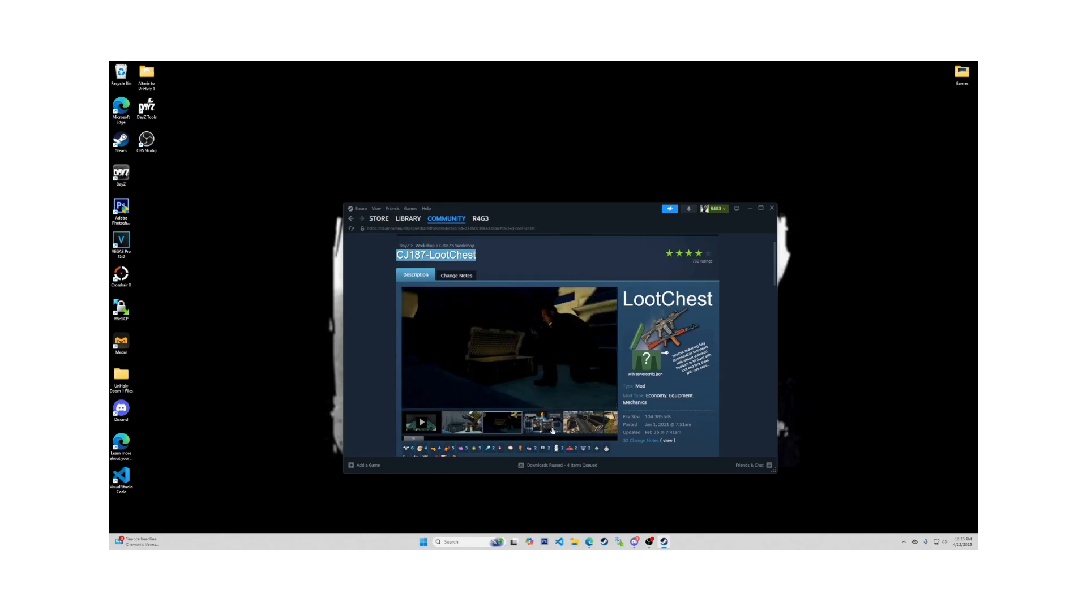
left_click(585, 422)
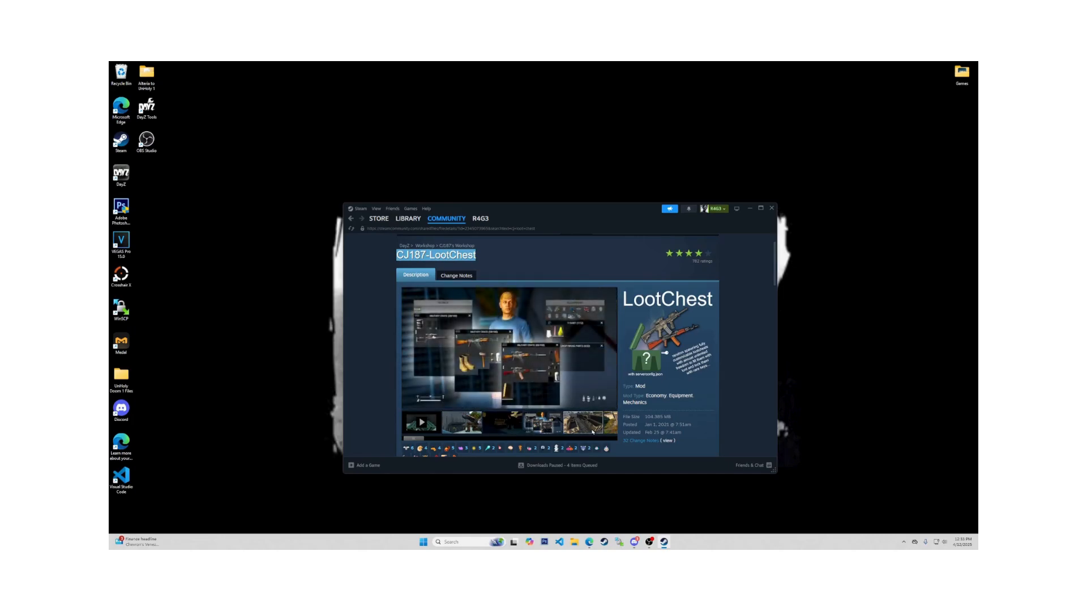
left_click(486, 422)
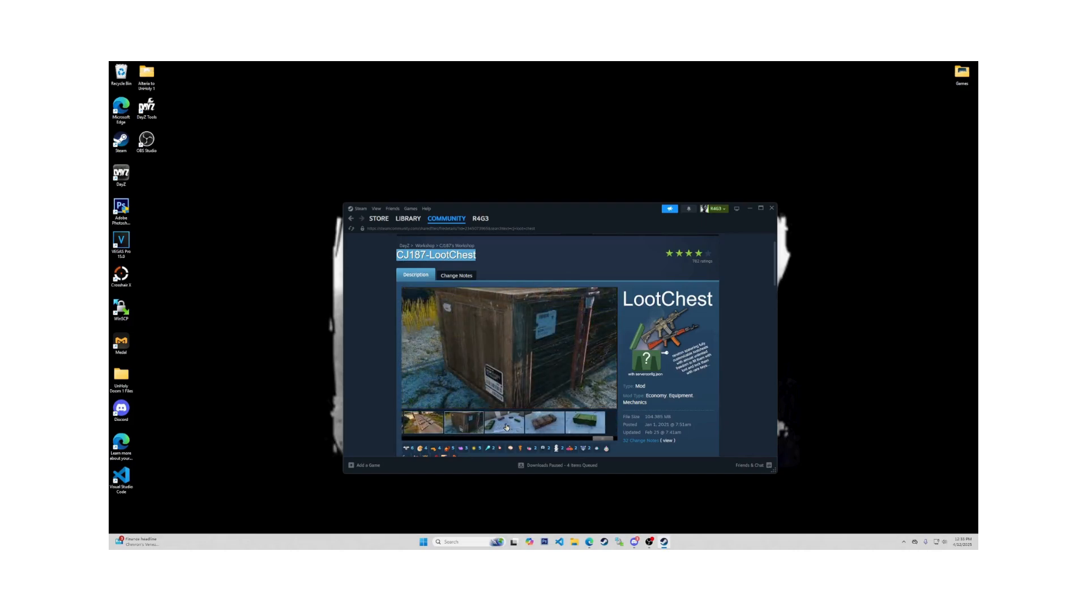
left_click(505, 422)
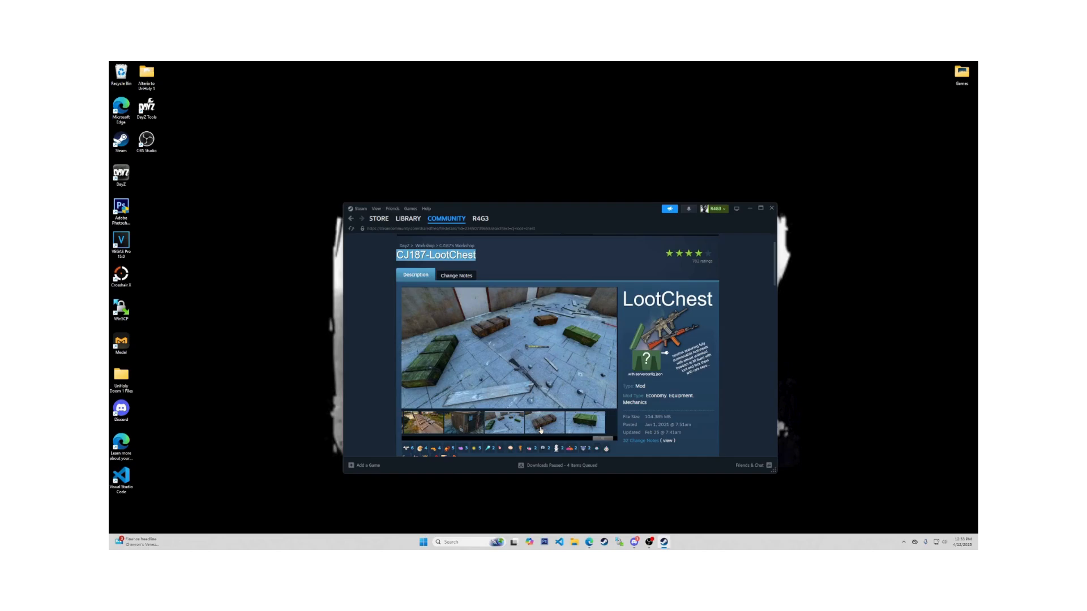
left_click(580, 422)
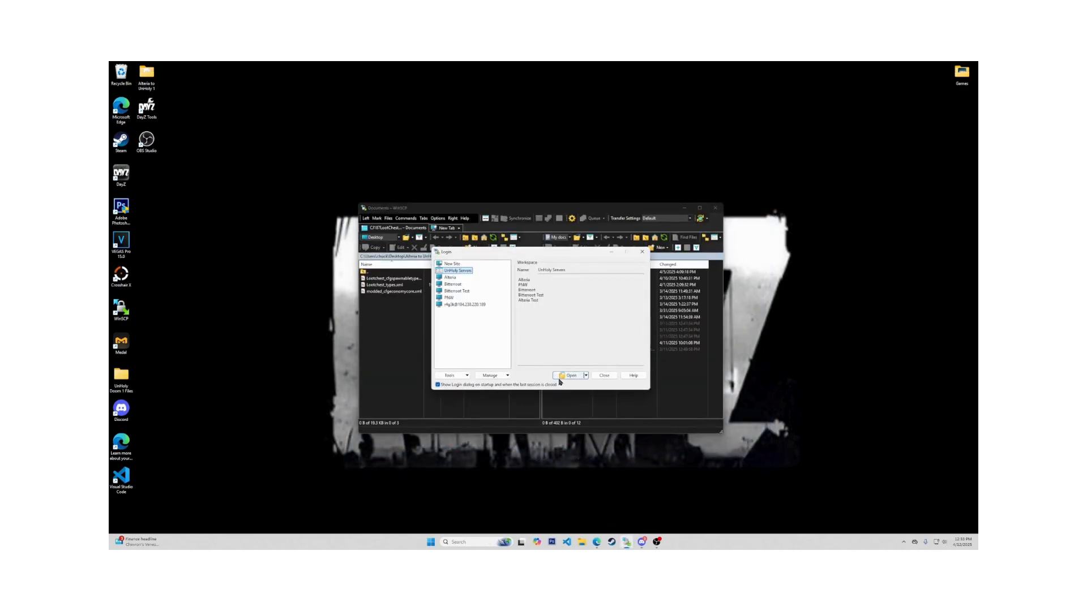
Log in to the saved Alteria site and open the remote profiles folder
left_click(570, 375)
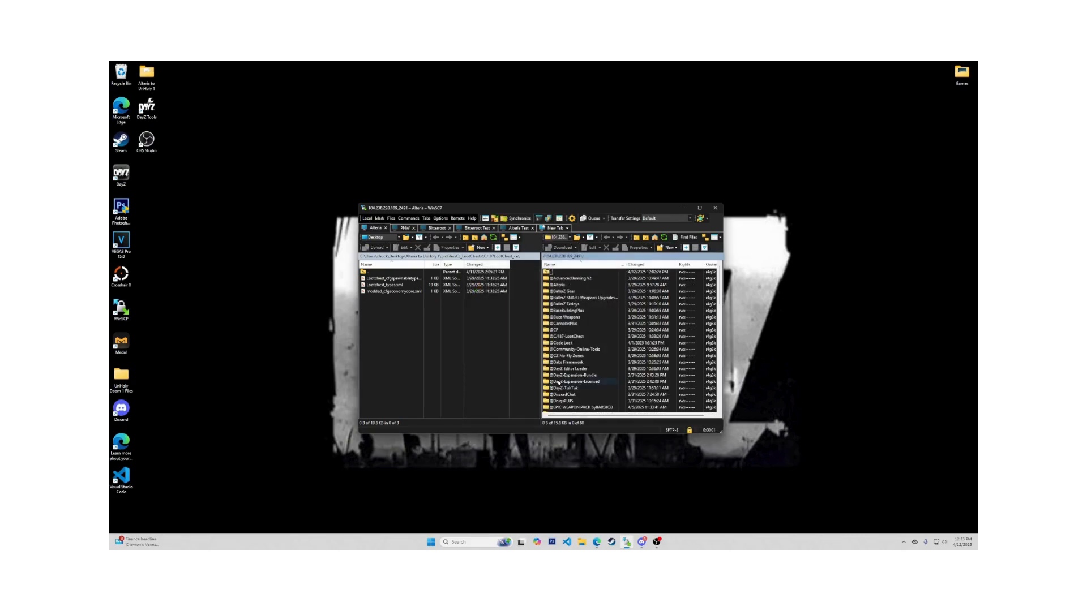
scroll("down", 3)
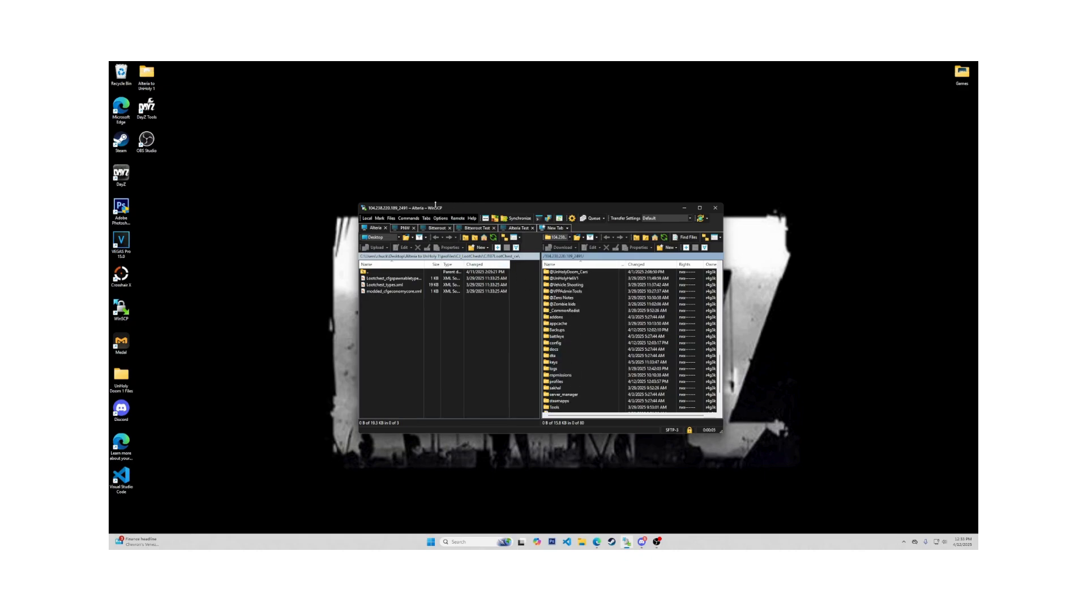
left_click(558, 381)
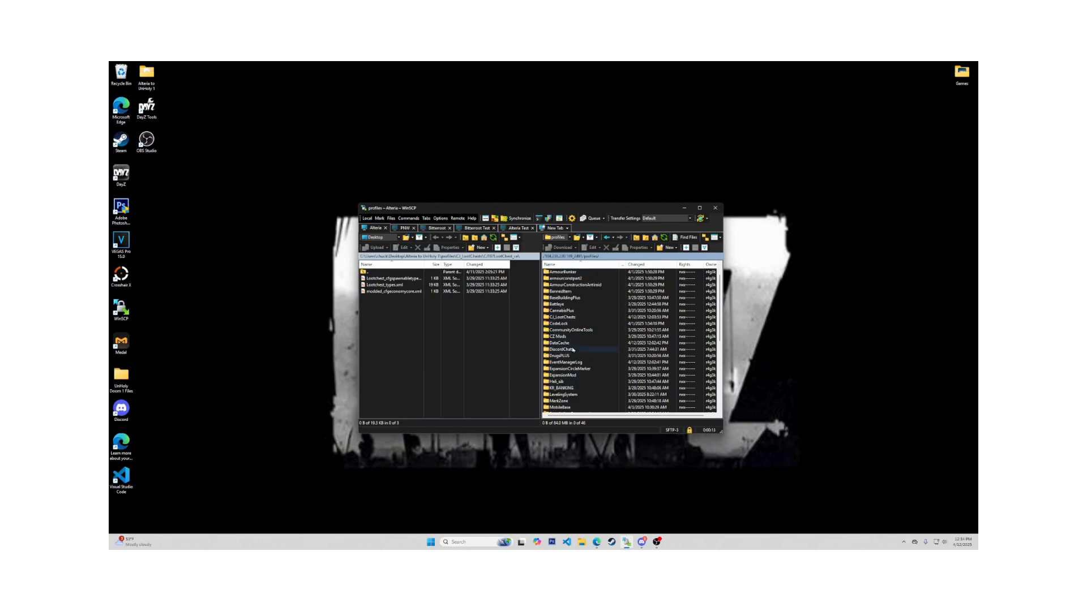
Open CJ_LootChests and point out its log, LootChests_V106.json and LootChestsTools_V106.json files
double_click(562, 317)
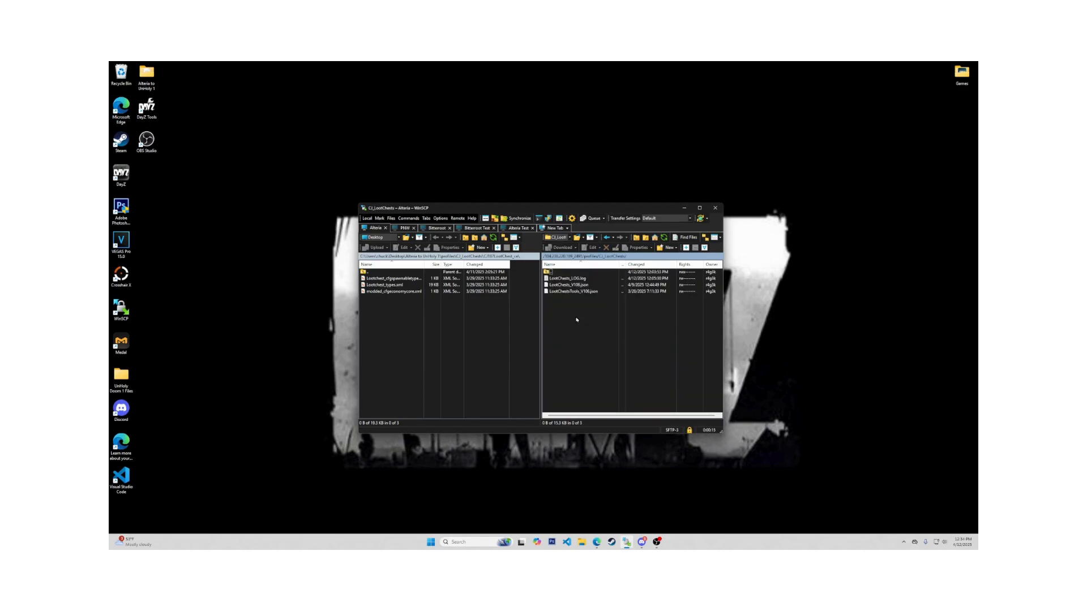
left_click(576, 291)
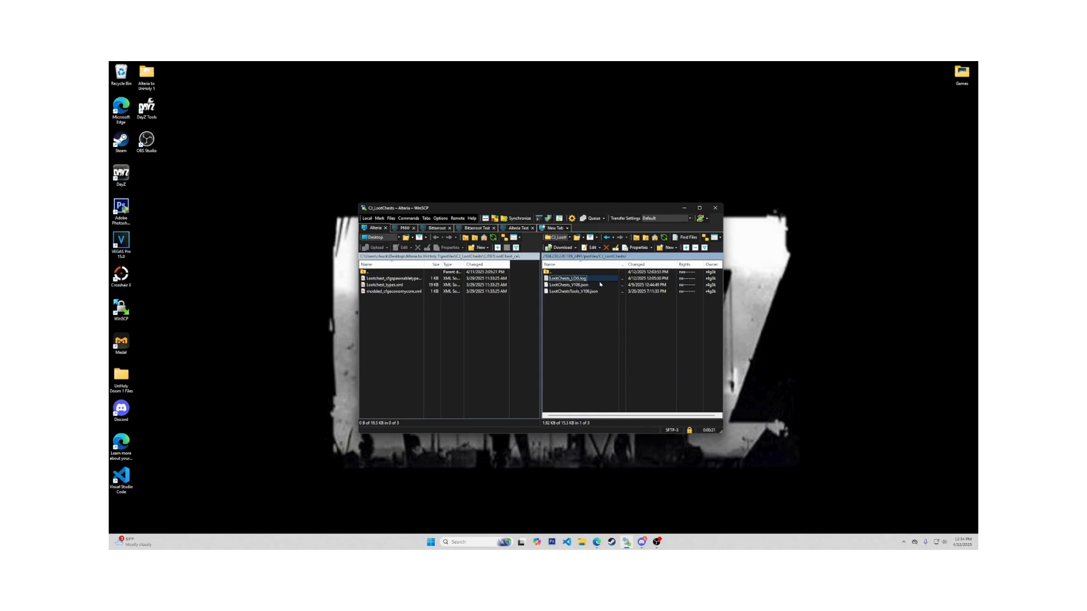
left_click(568, 286)
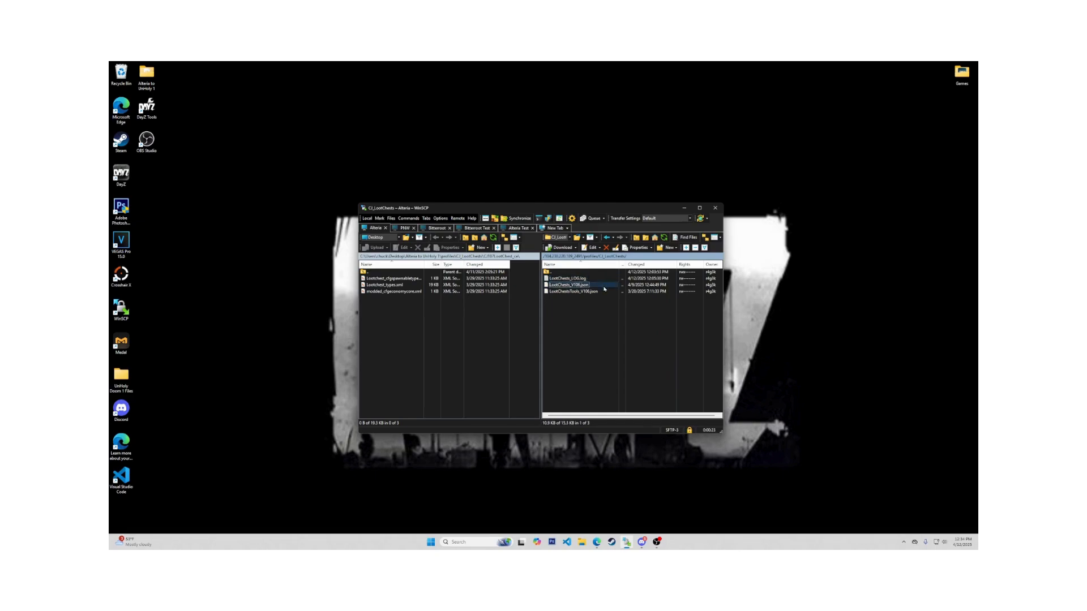
left_click(580, 291)
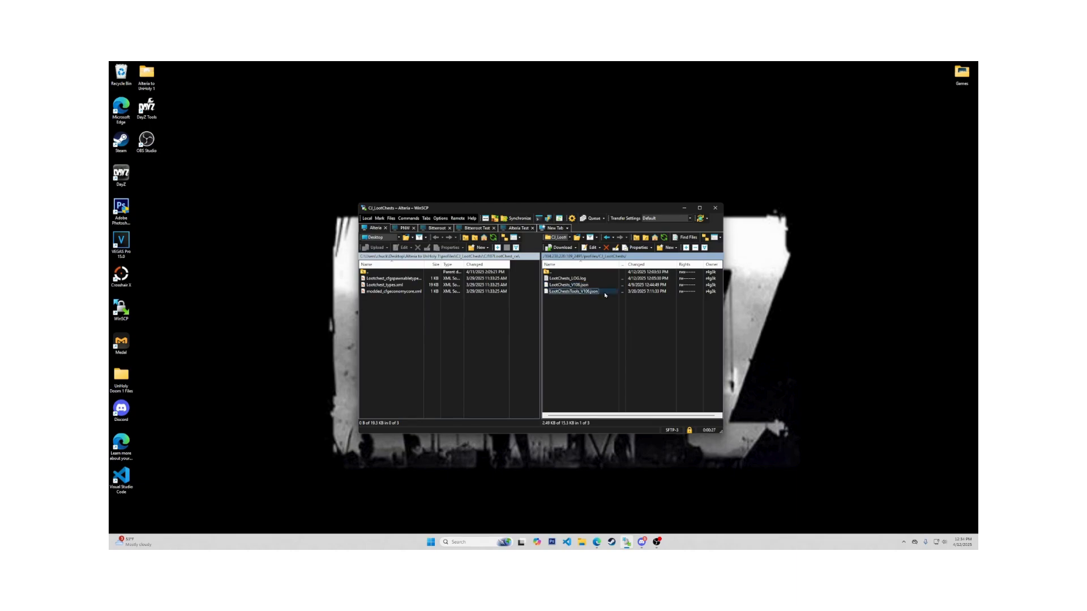
left_click(575, 285)
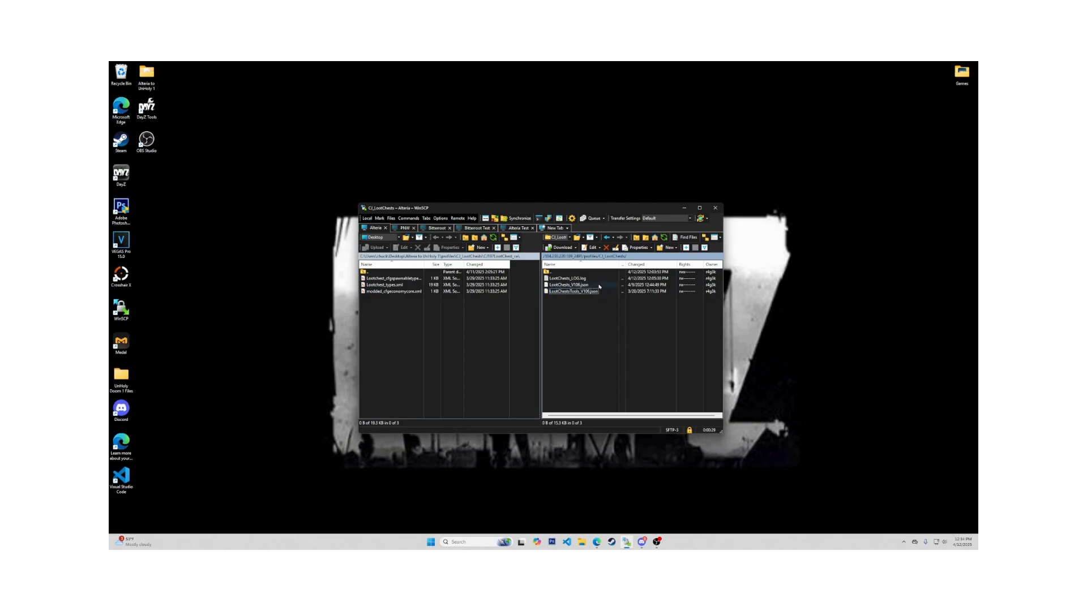
left_click(569, 279)
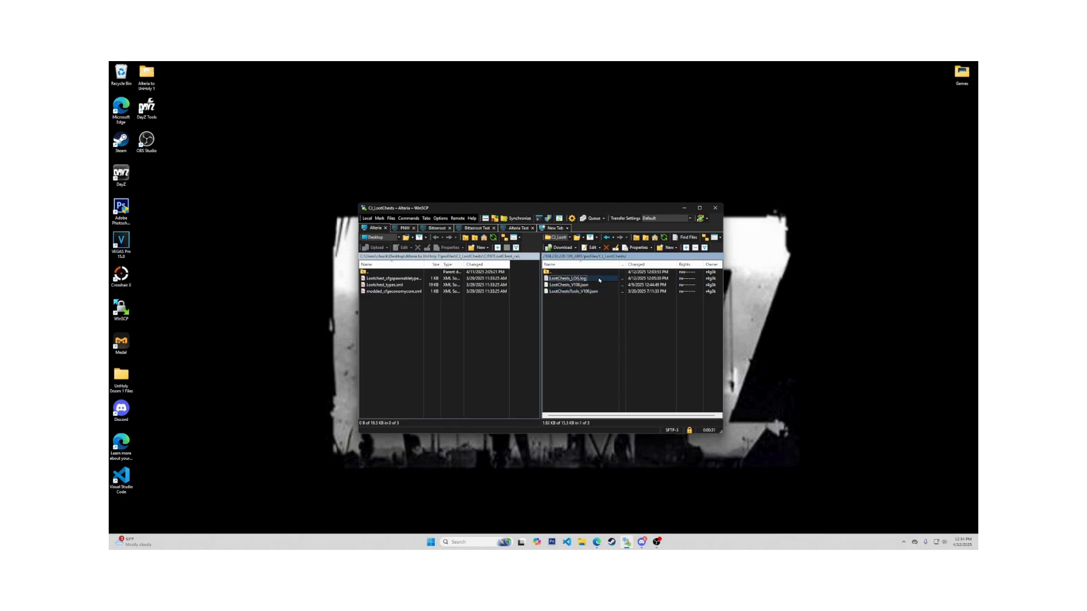
left_click(569, 286)
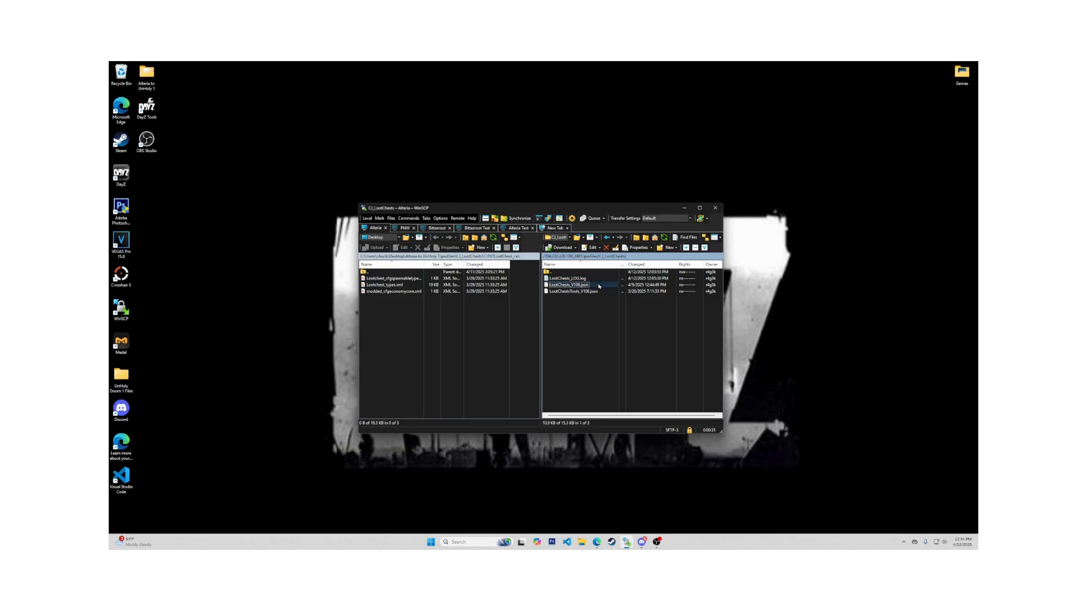
left_click(575, 291)
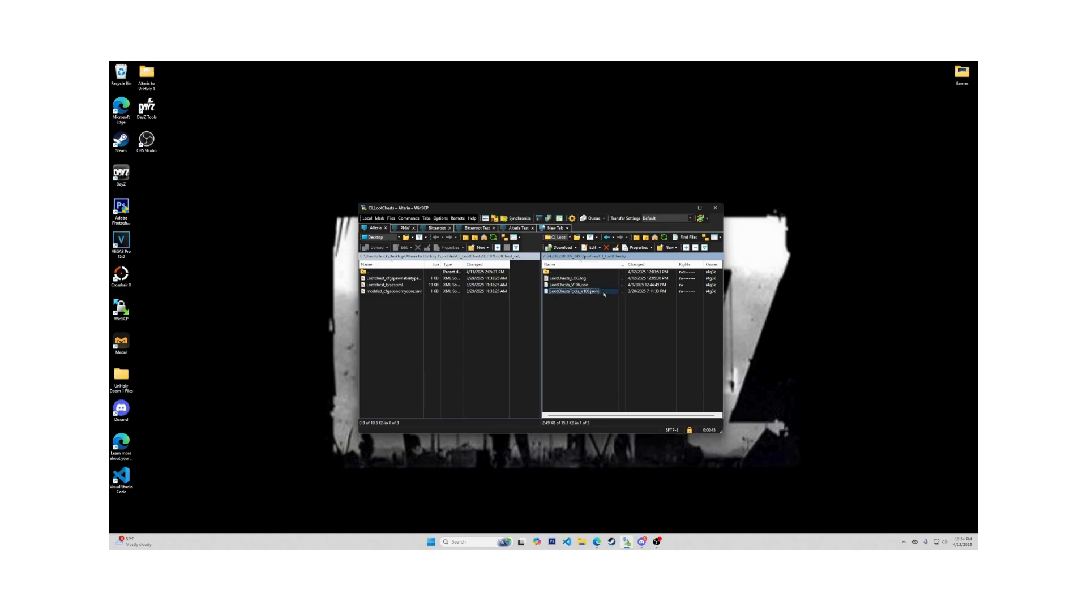
View LootChestsTools_V106.json in the editor, then close its window
double_click(572, 291)
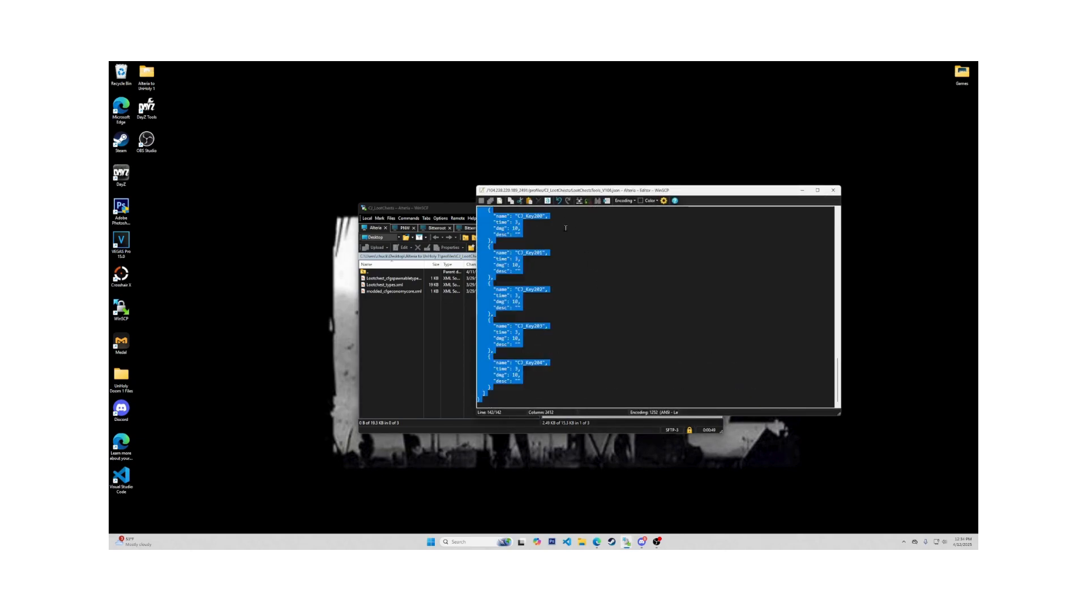
mouse_move(833, 190)
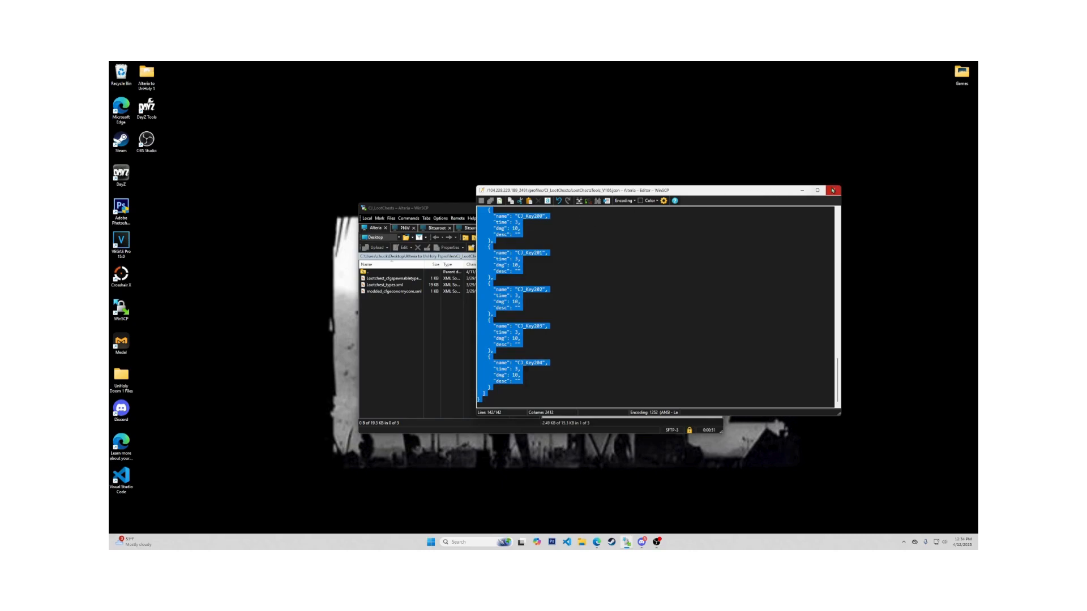
left_click(833, 190)
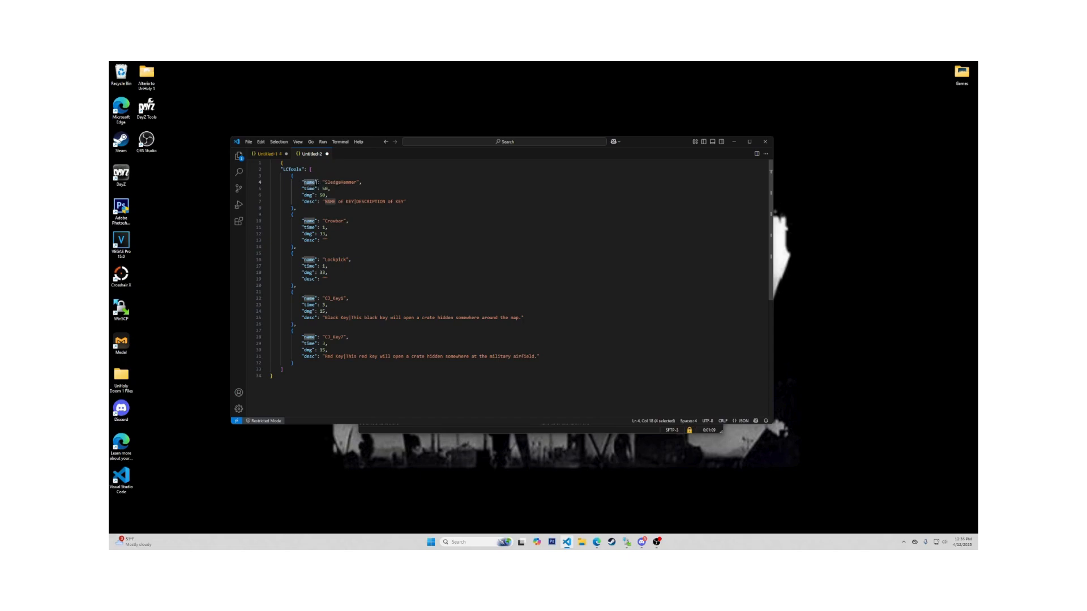
Change the Sledgehammer entry's time value from 10 to -1
double_click(336, 181)
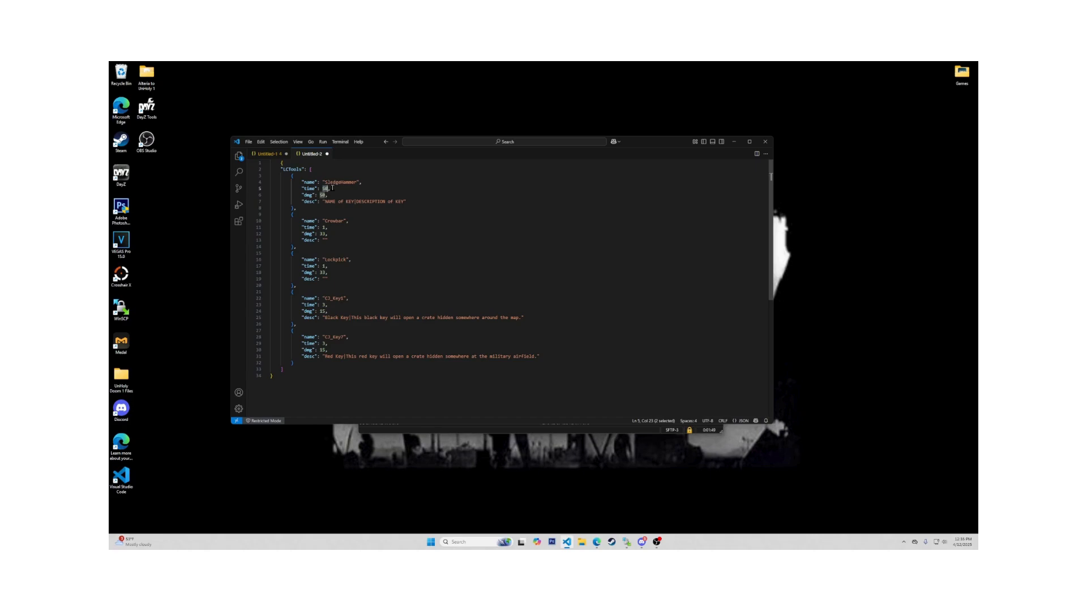
type("-1")
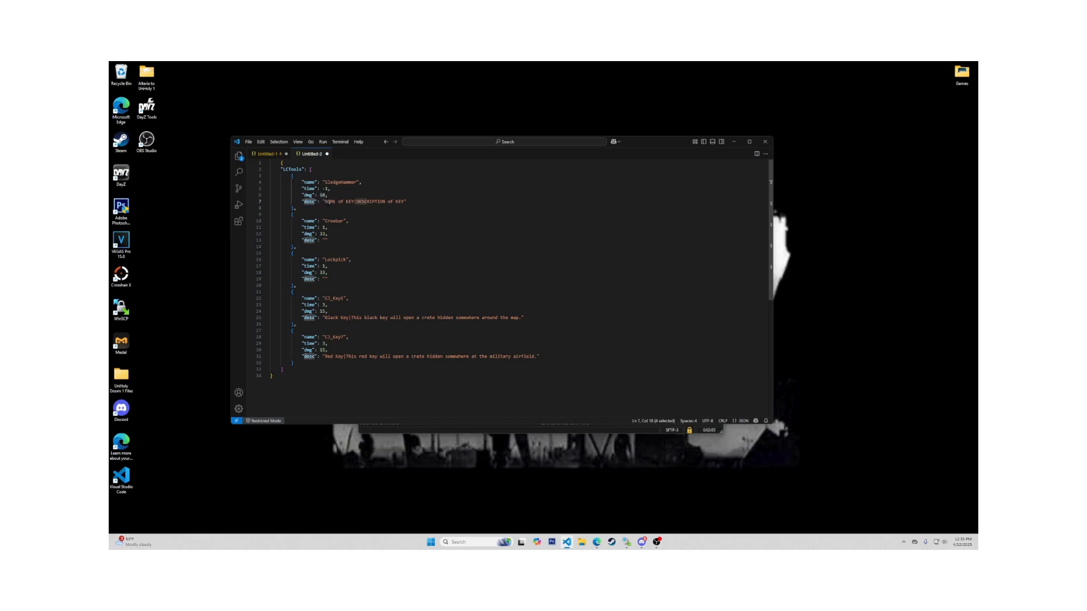
Highlight the Sledgehammer desc field and the 'This' description text of the keys
double_click(335, 201)
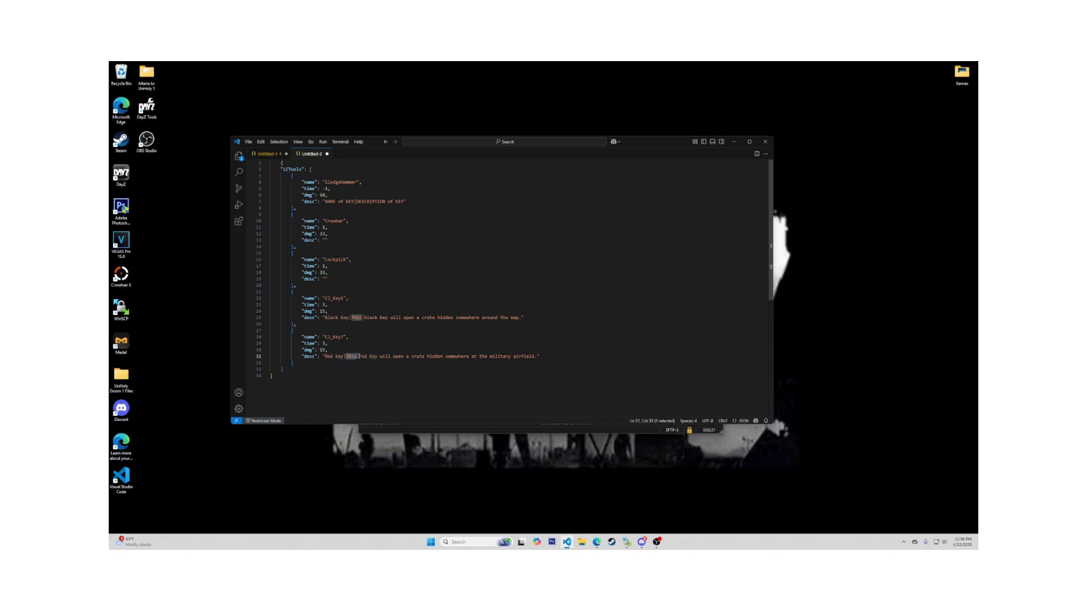
left_click_drag(358, 356, 529, 357)
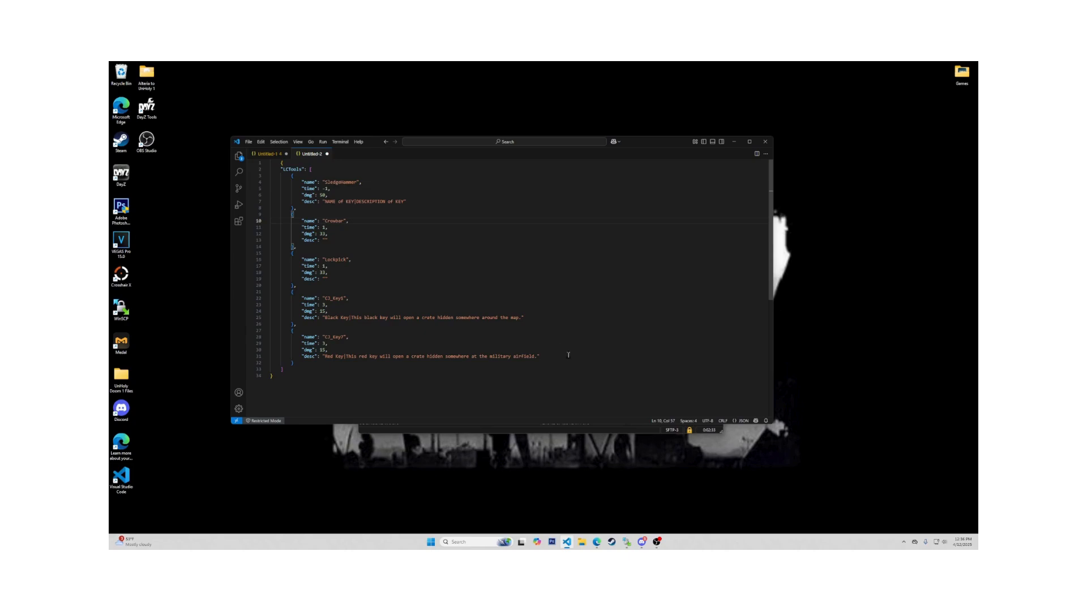
mouse_move(604, 375)
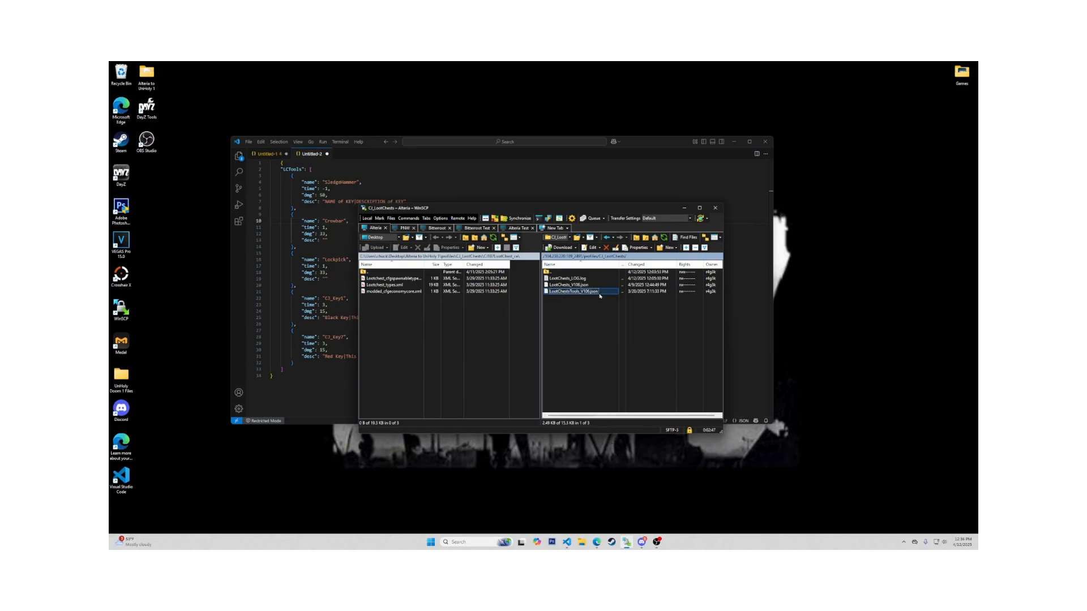
Open LootChests_V106.json from the CJ_LootChests folder for editing
left_click(578, 285)
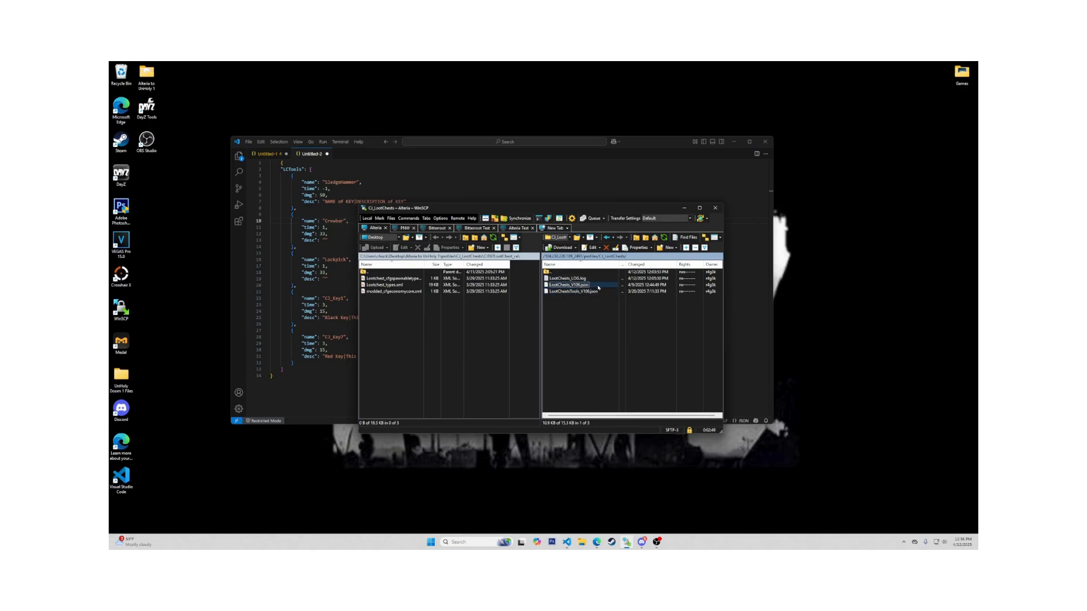
double_click(572, 285)
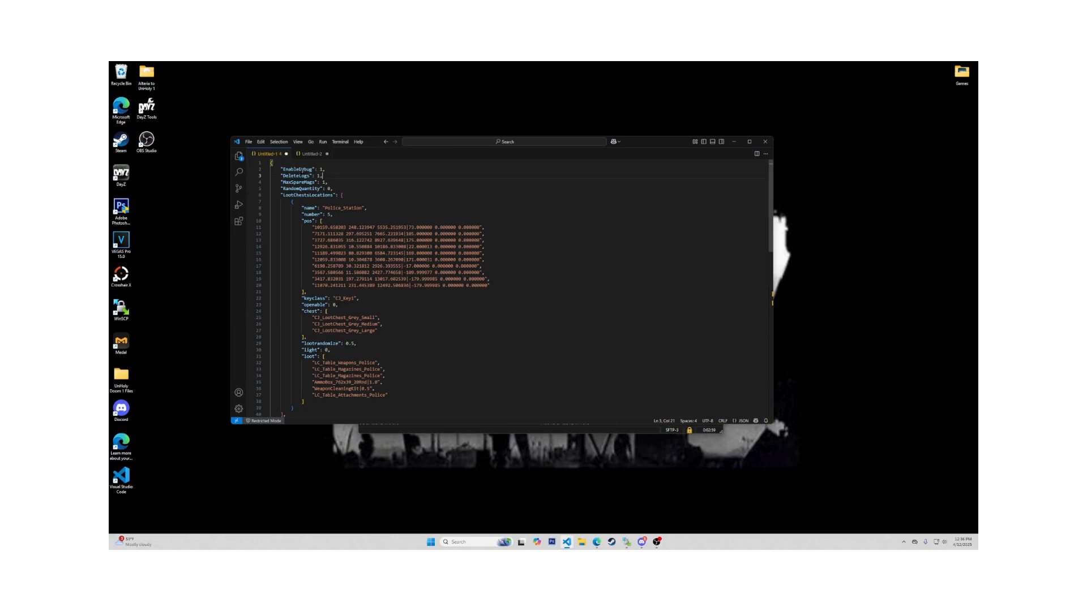
Edit a top-level setting value to 999 and point out the Police_Station event's crate count
scroll("down", 3)
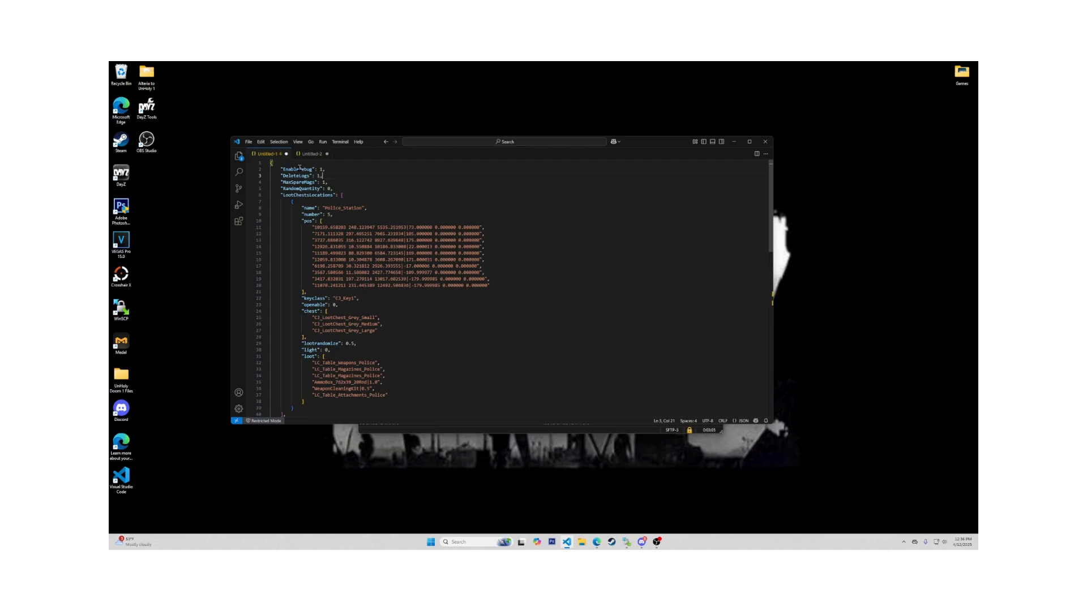
double_click(305, 169)
type("0")
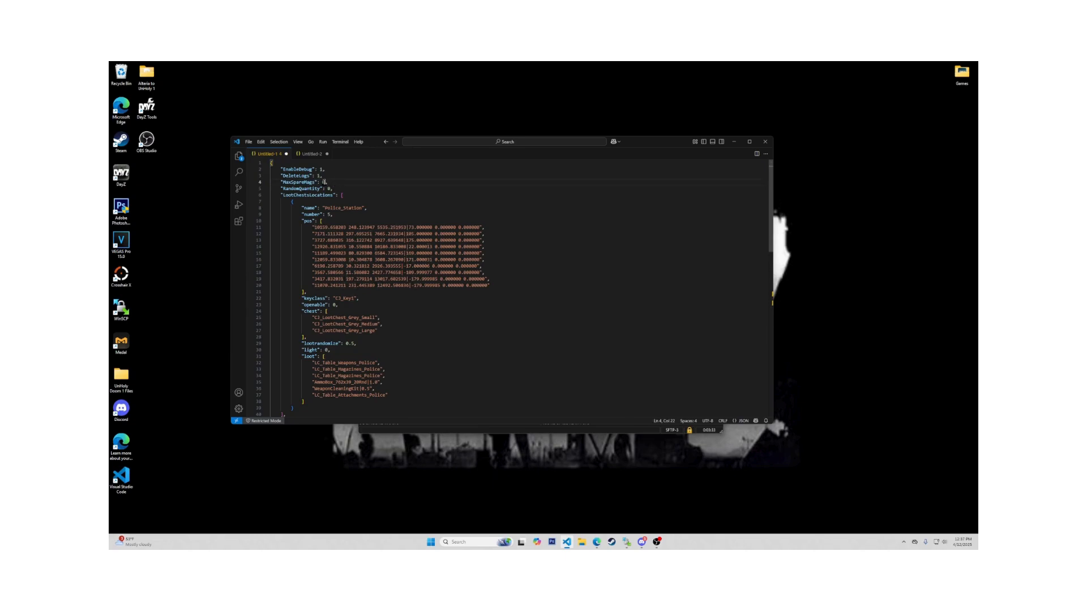
type("99")
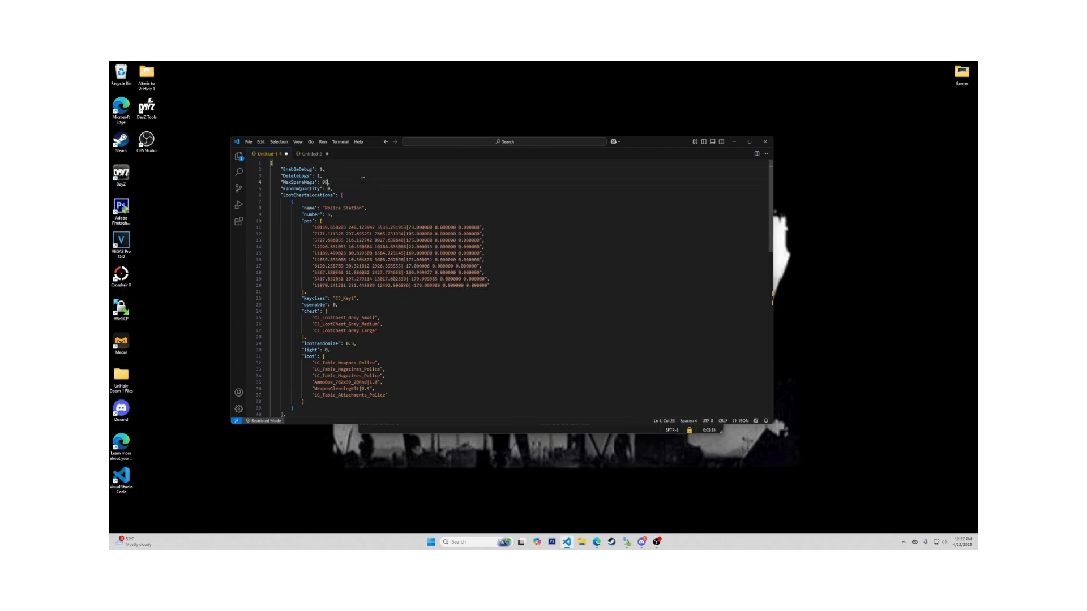
type("9")
left_click(309, 189)
type("1")
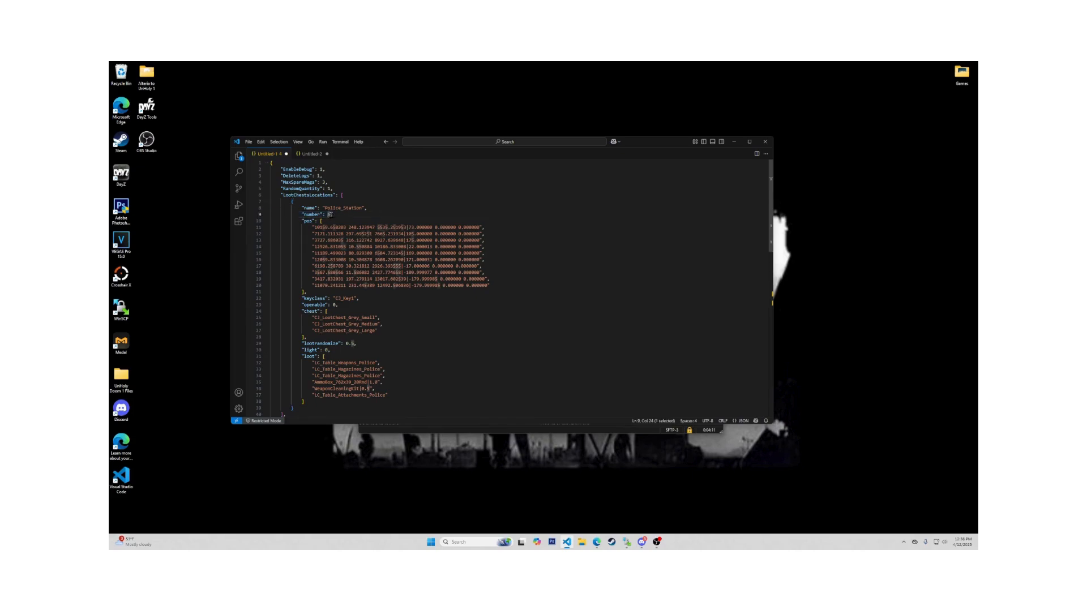
left_click(314, 244)
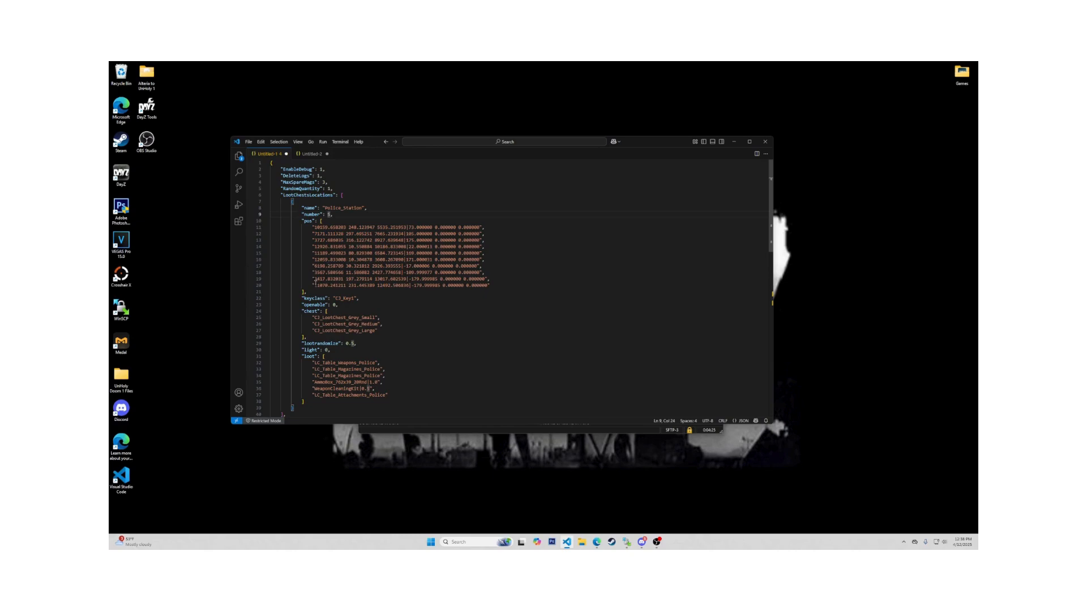
Copy the first Police_Station pos coordinate line and paste it as a new position entry
double_click(304, 220)
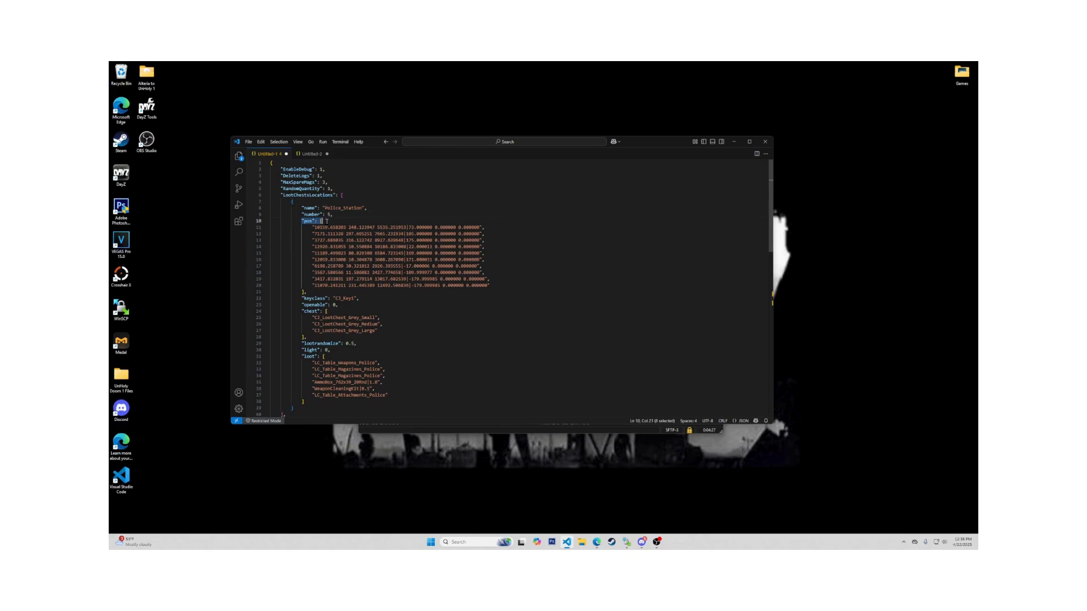
left_click_drag(315, 221, 490, 284)
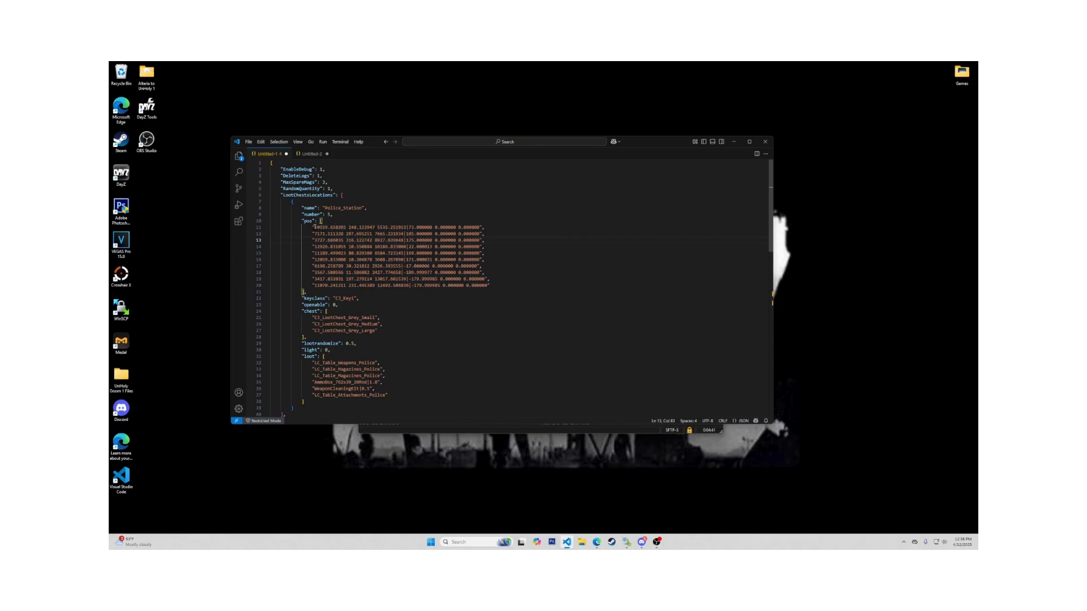
double_click(326, 227)
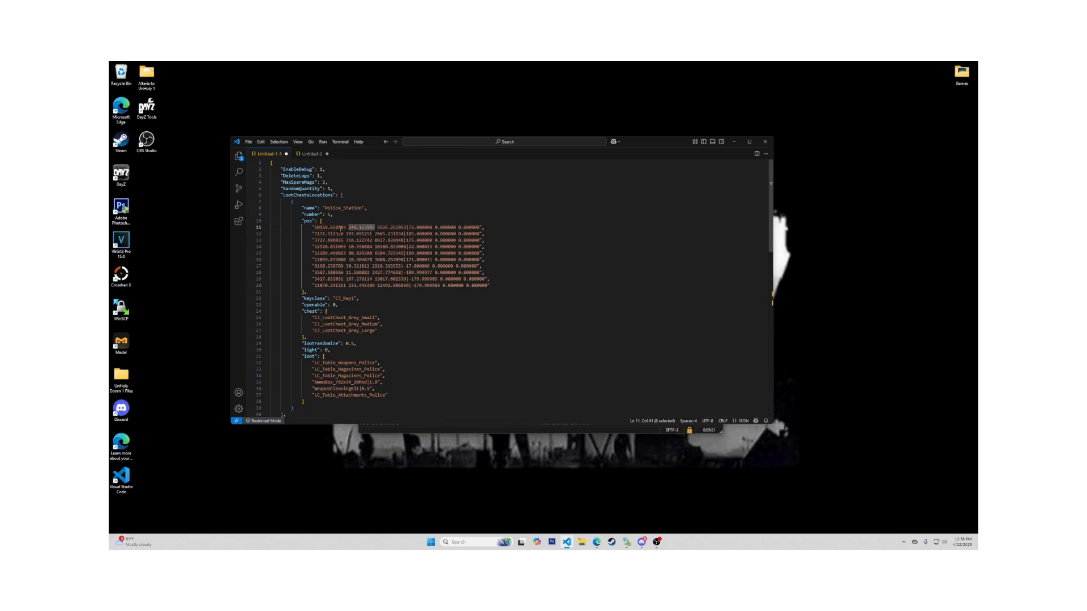
left_click_drag(337, 226, 482, 226)
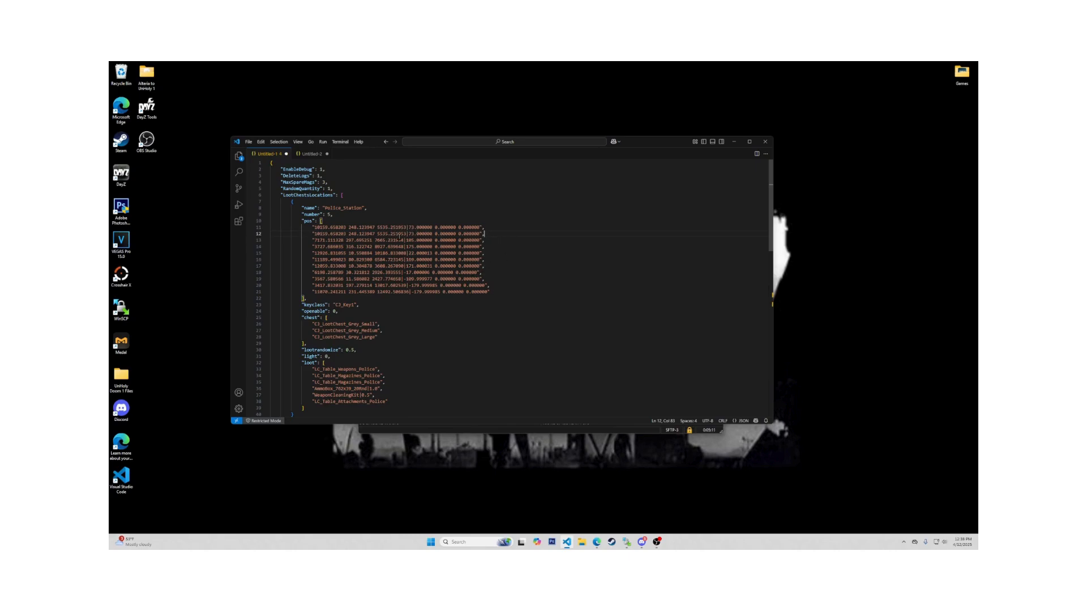
left_click_drag(316, 227, 329, 234)
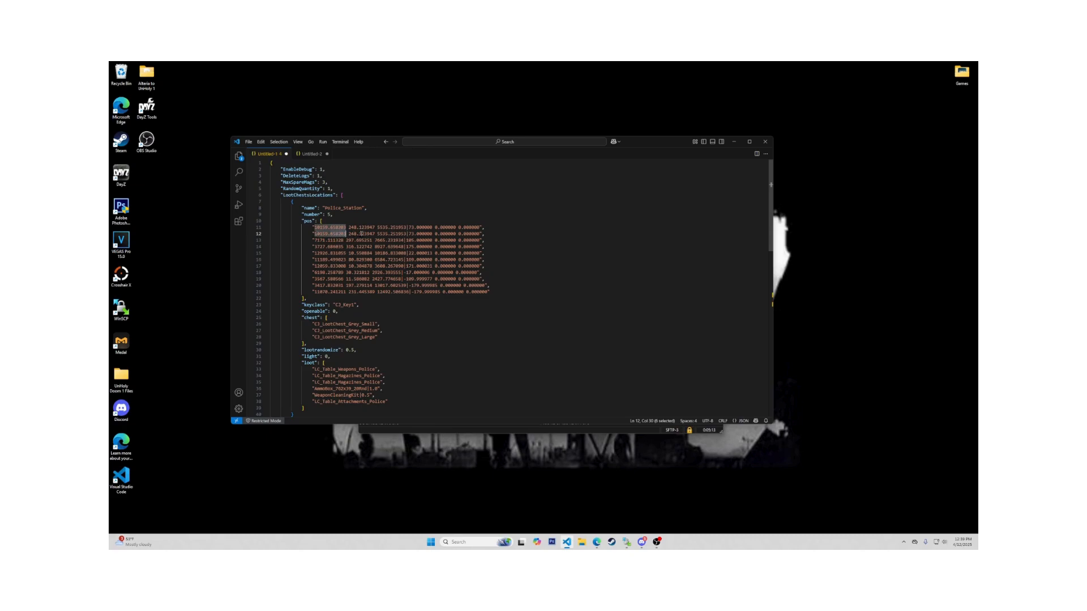
left_click(492, 292)
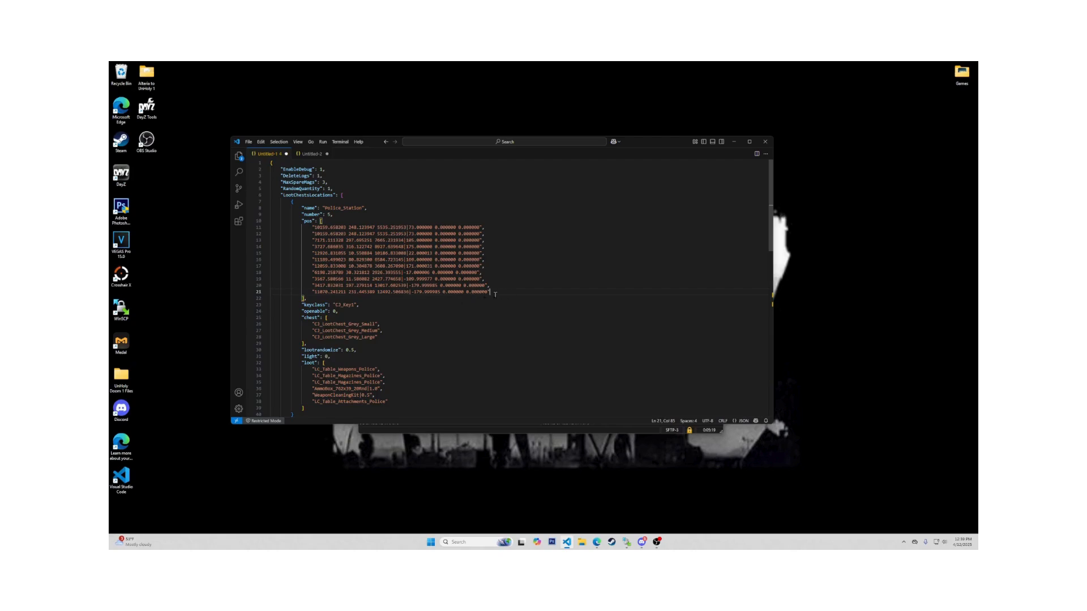
Clear the keyclass value, set openable to 2 and light to 1
triple_click(336, 303)
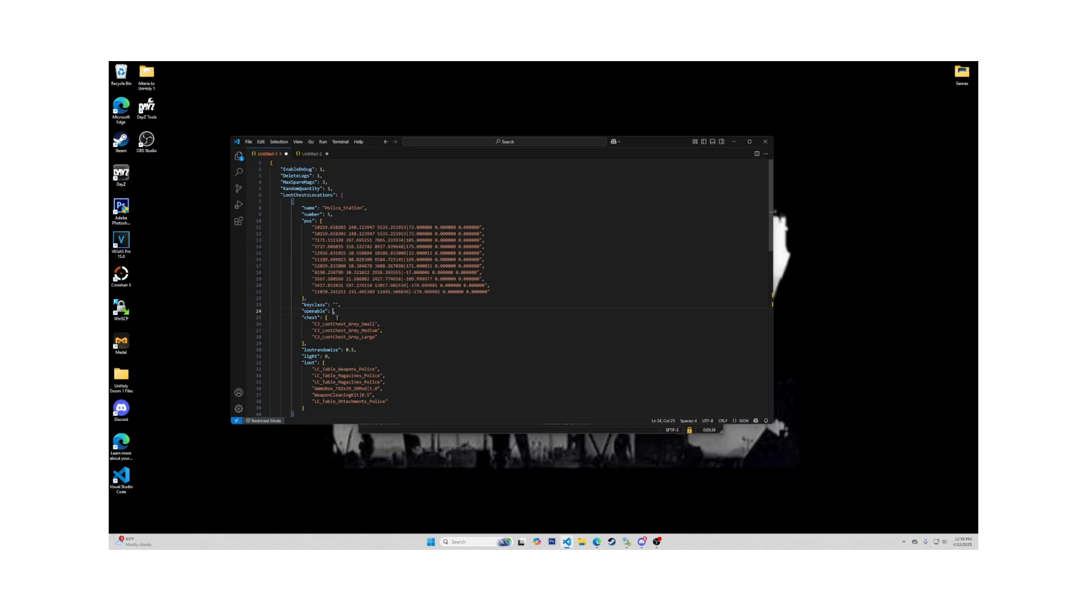
type("2")
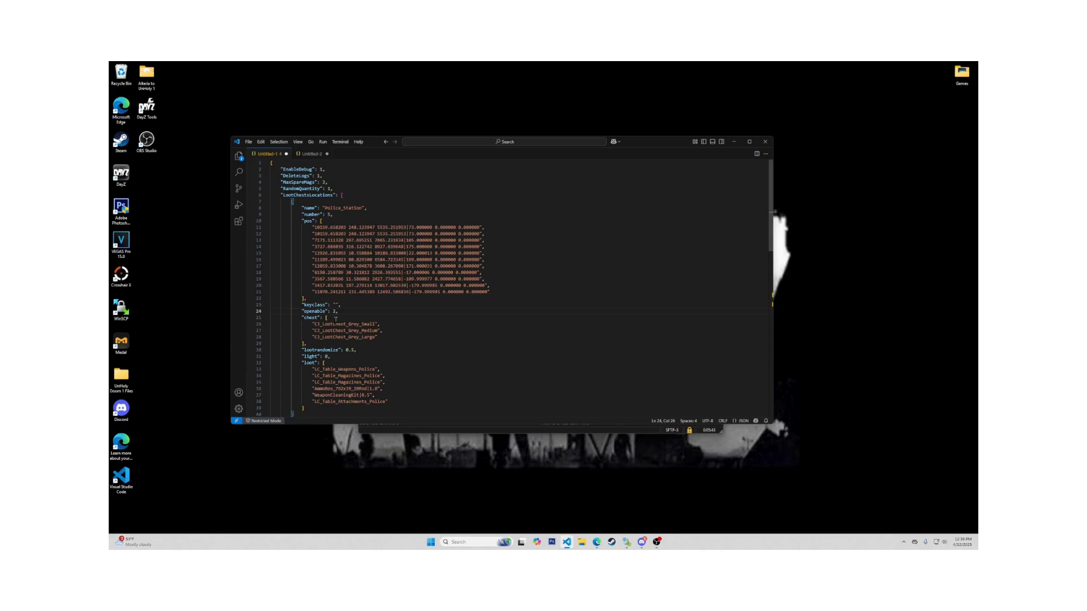
double_click(309, 317)
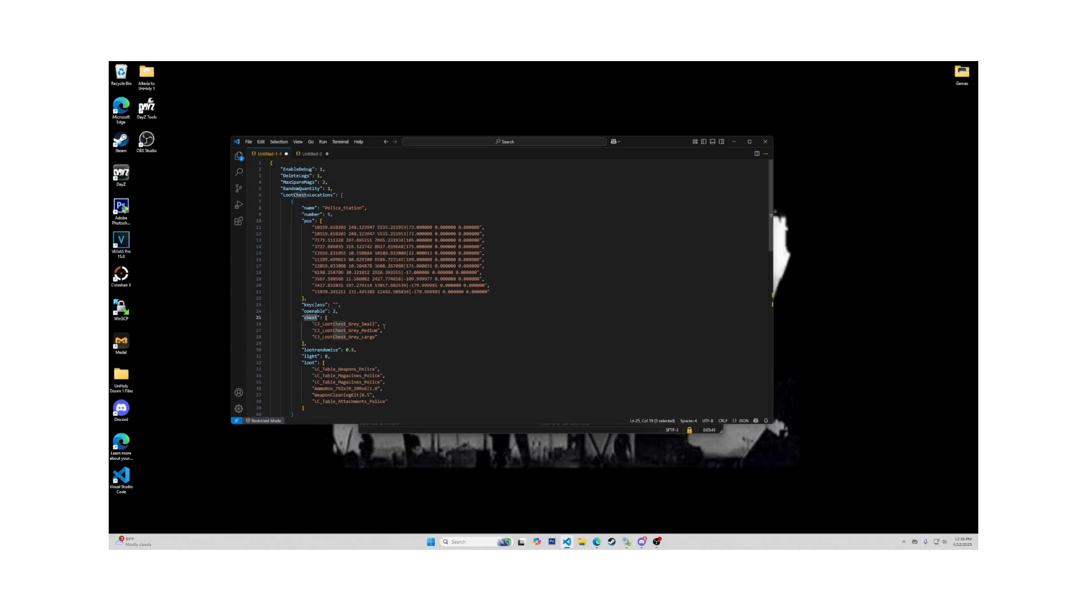
left_click_drag(295, 325, 380, 339)
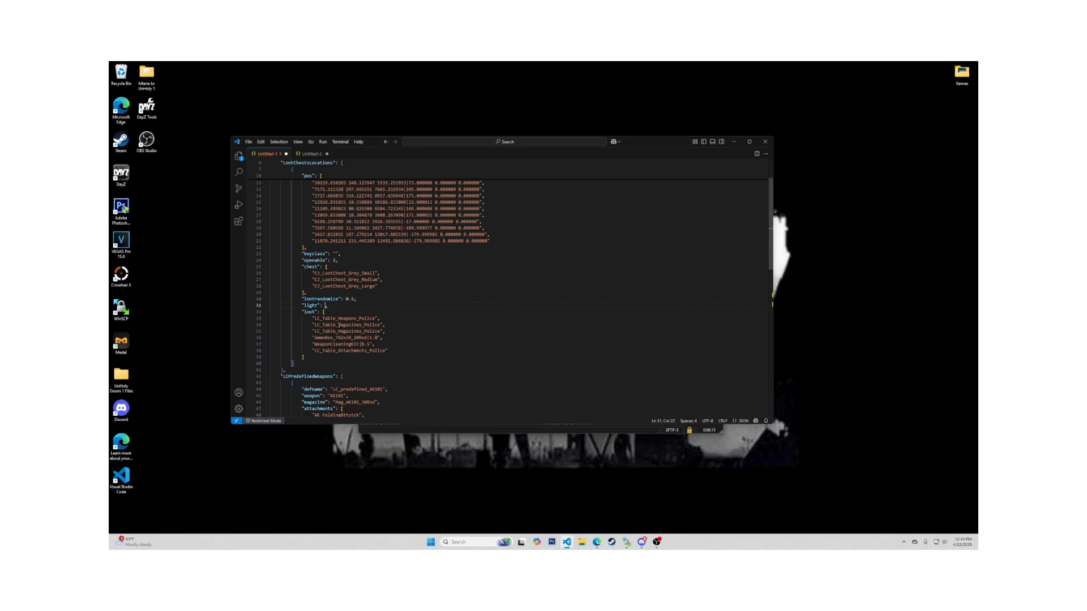
type("1")
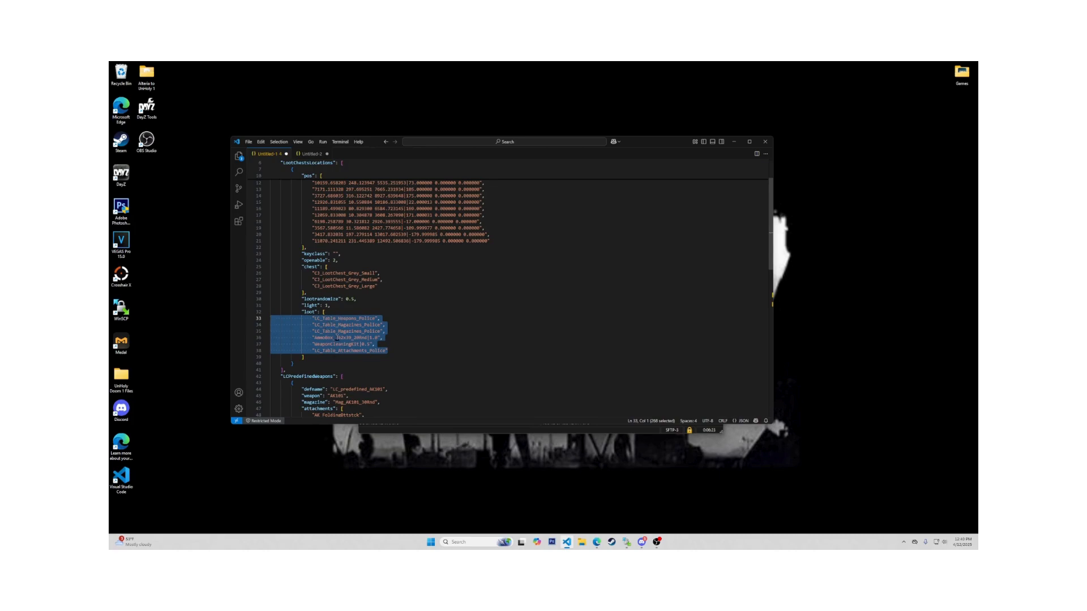
left_click(416, 319)
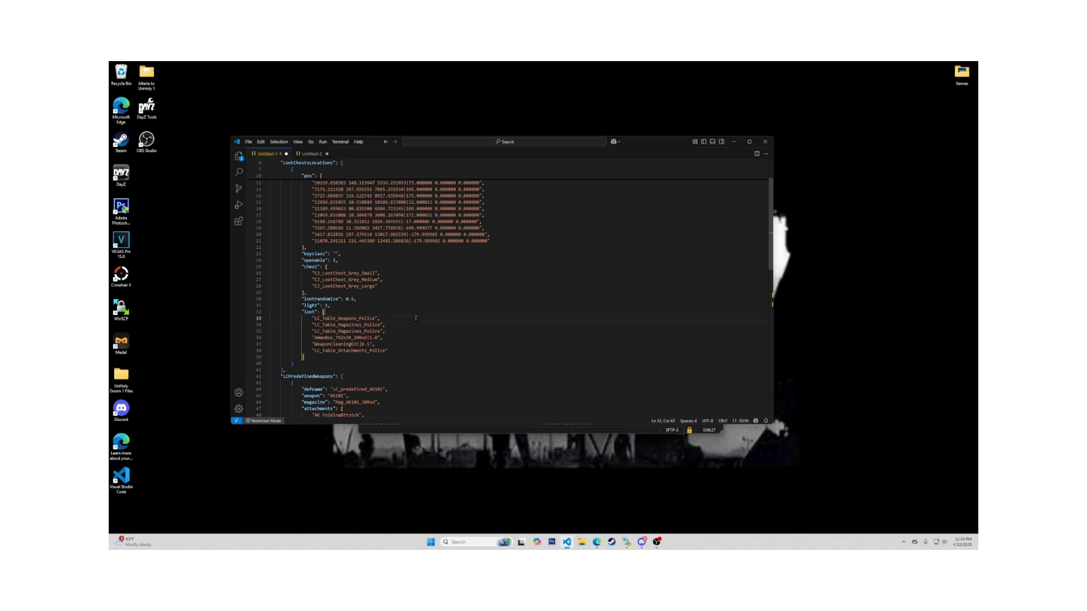
double_click(344, 318)
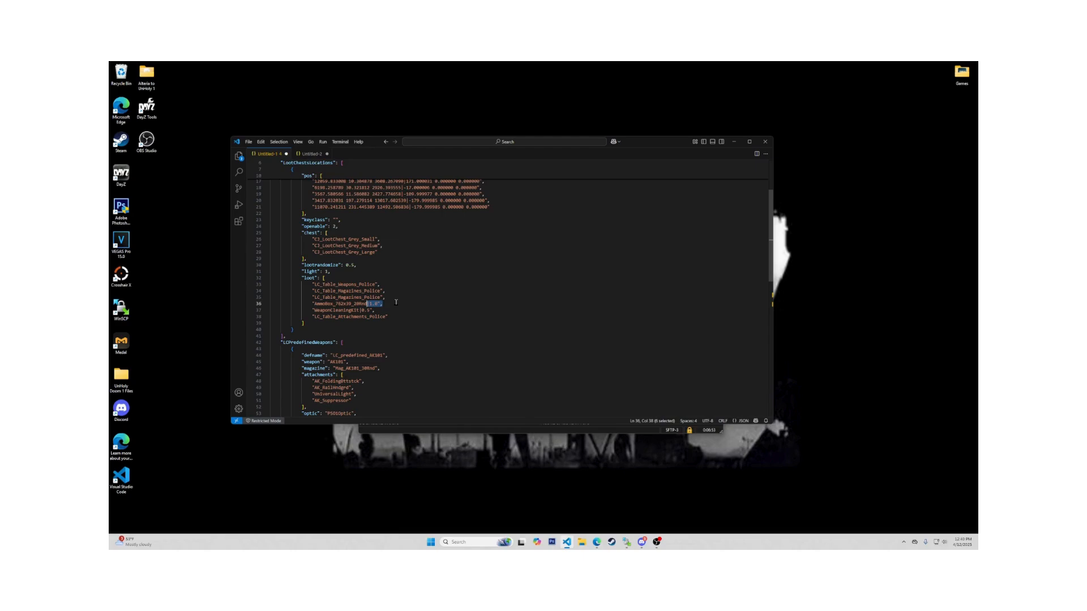
mouse_move(359, 333)
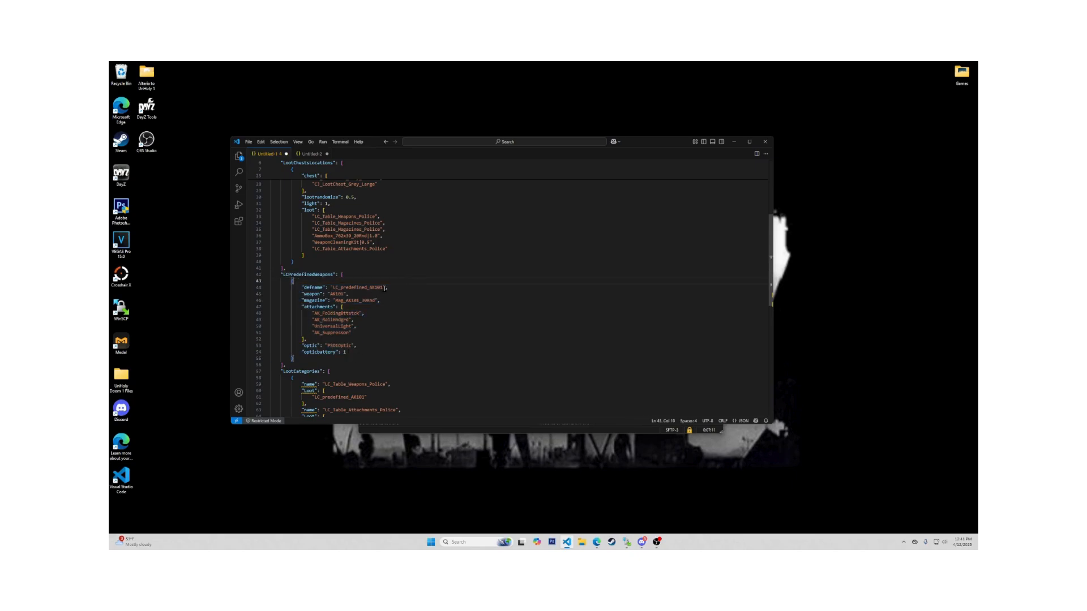
Clear the AK101 predefined weapon's magazine string and set its opticbattery value to 1
double_click(312, 288)
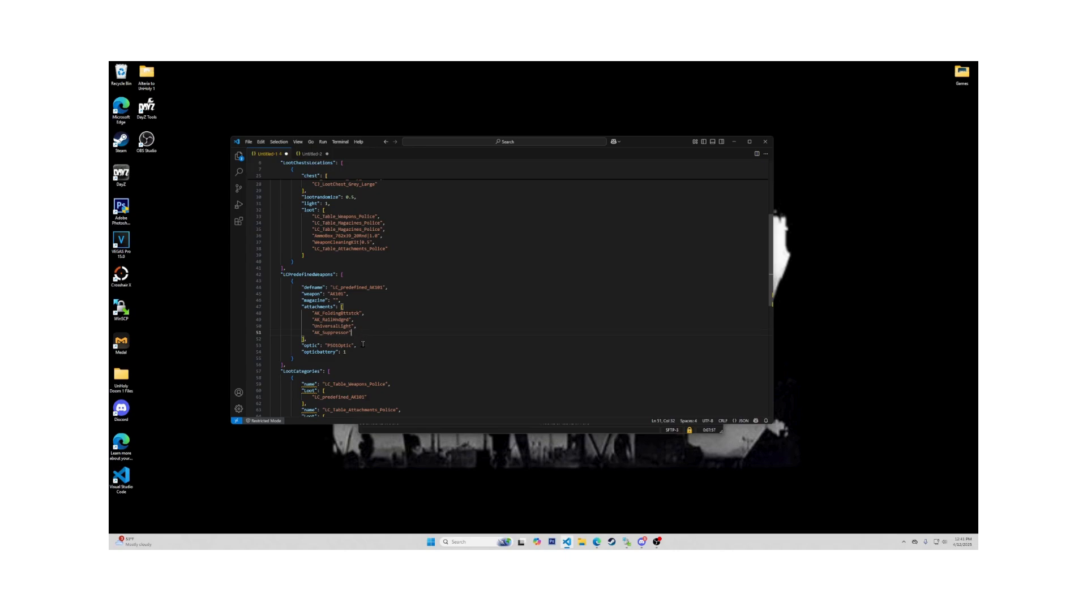
double_click(340, 345)
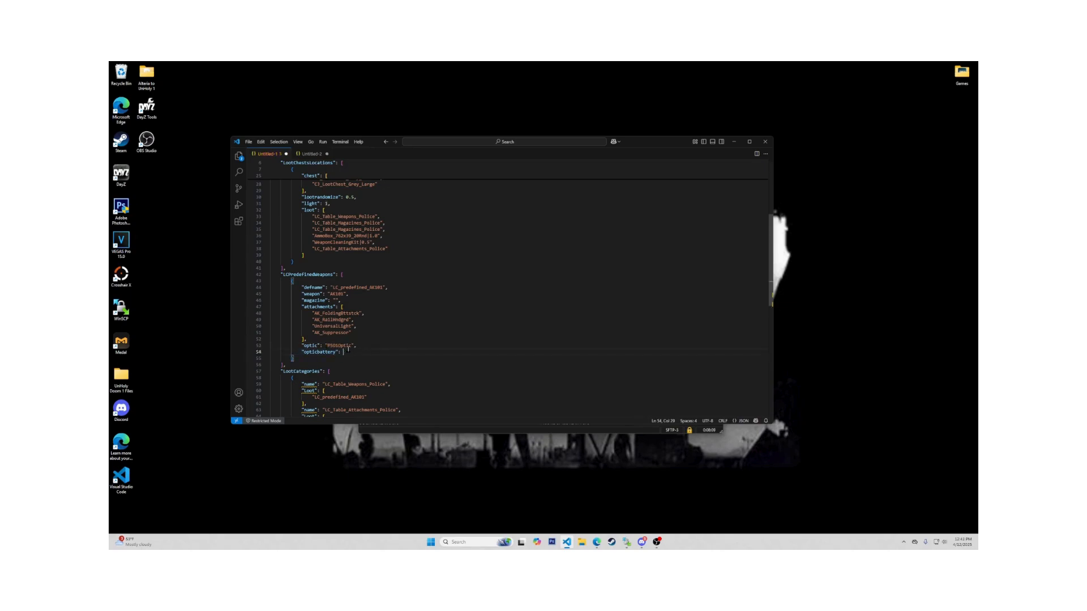
type("1")
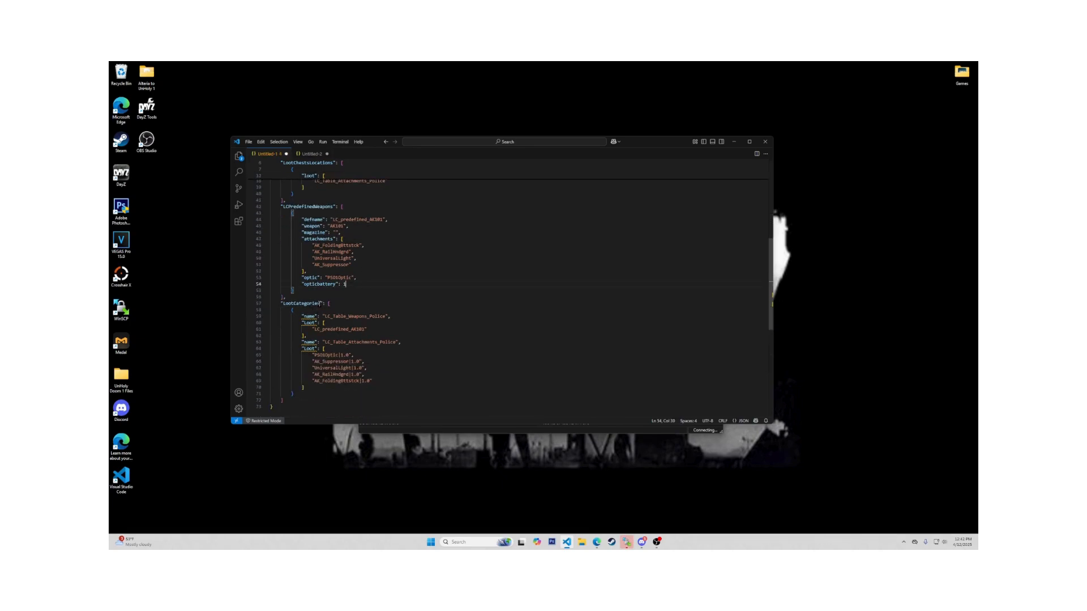
Highlight the weapons table's Loot key, one weapon entry and the attachment loot entries in LootCategories
double_click(350, 316)
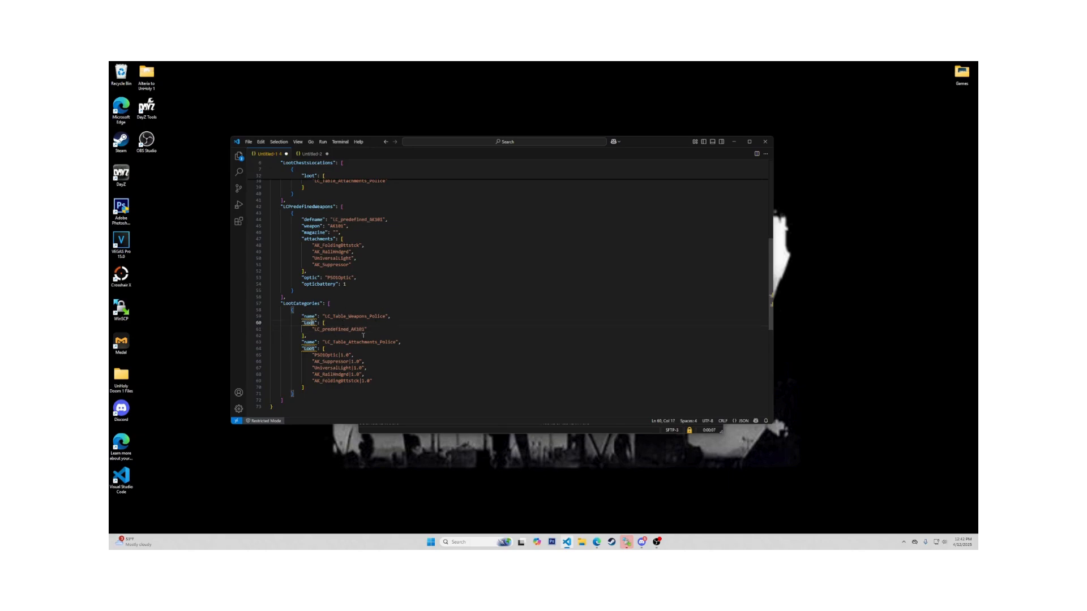
triple_click(332, 330)
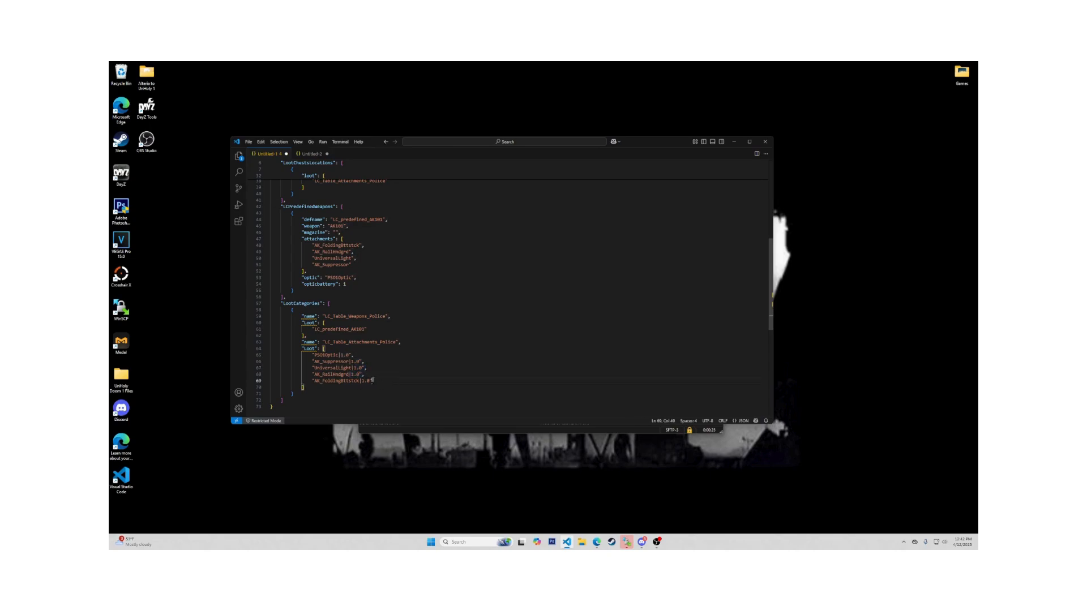
left_click_drag(371, 381, 357, 382)
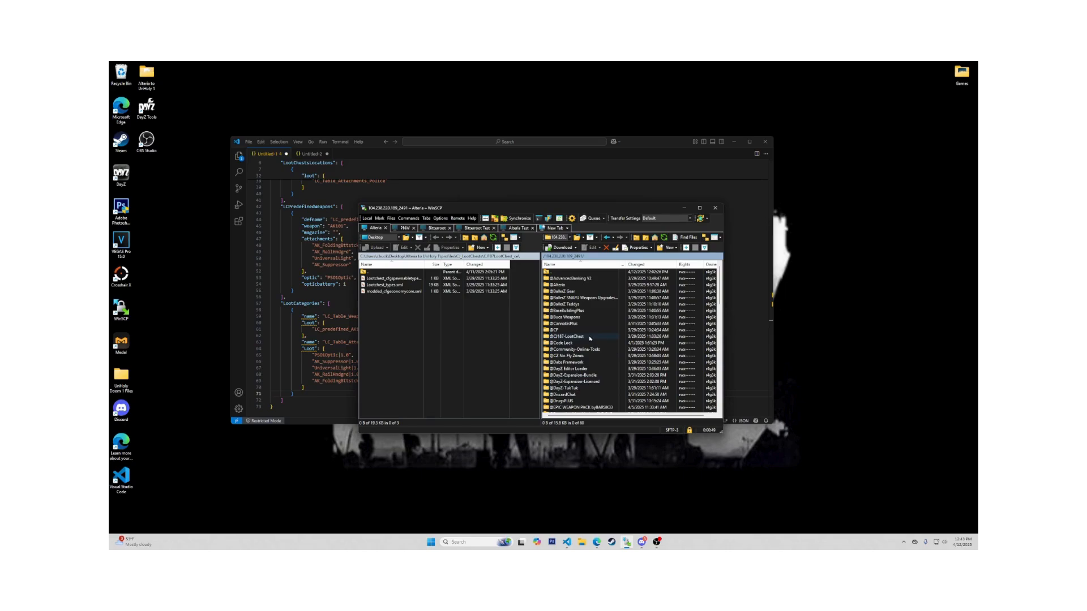
Load LootChests_Explanation.json from the CJ187 LootChest documentation folder into WinSCP's internal editor
double_click(567, 336)
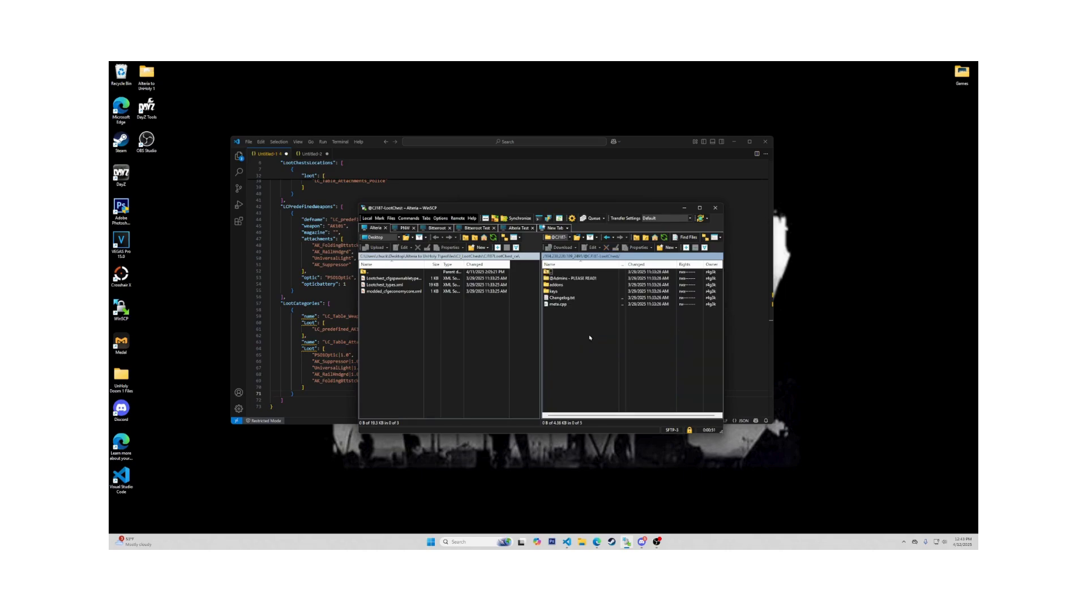
left_click(568, 279)
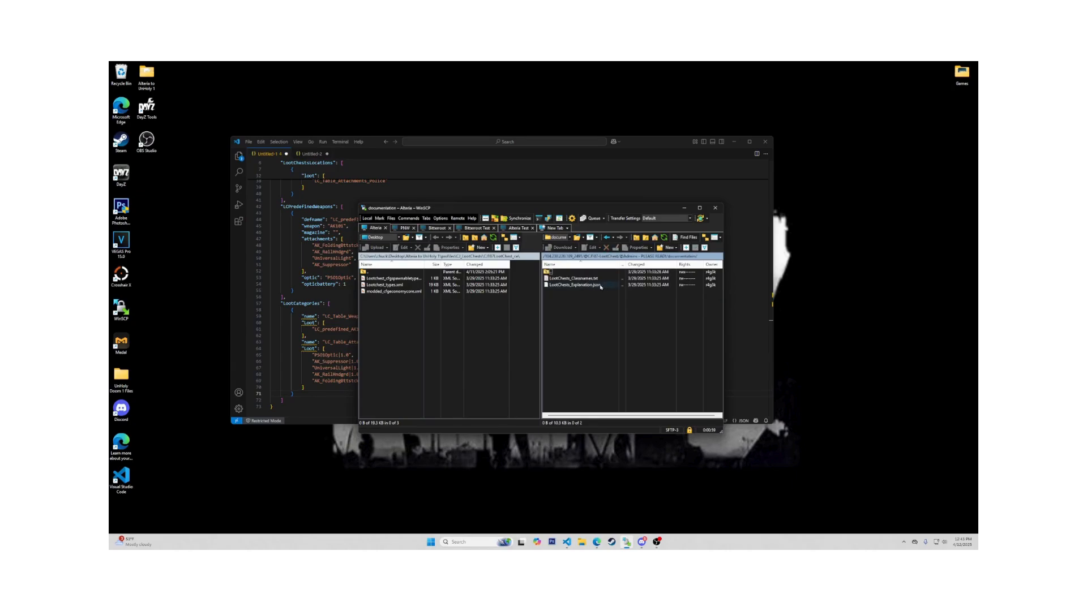
left_click(589, 285)
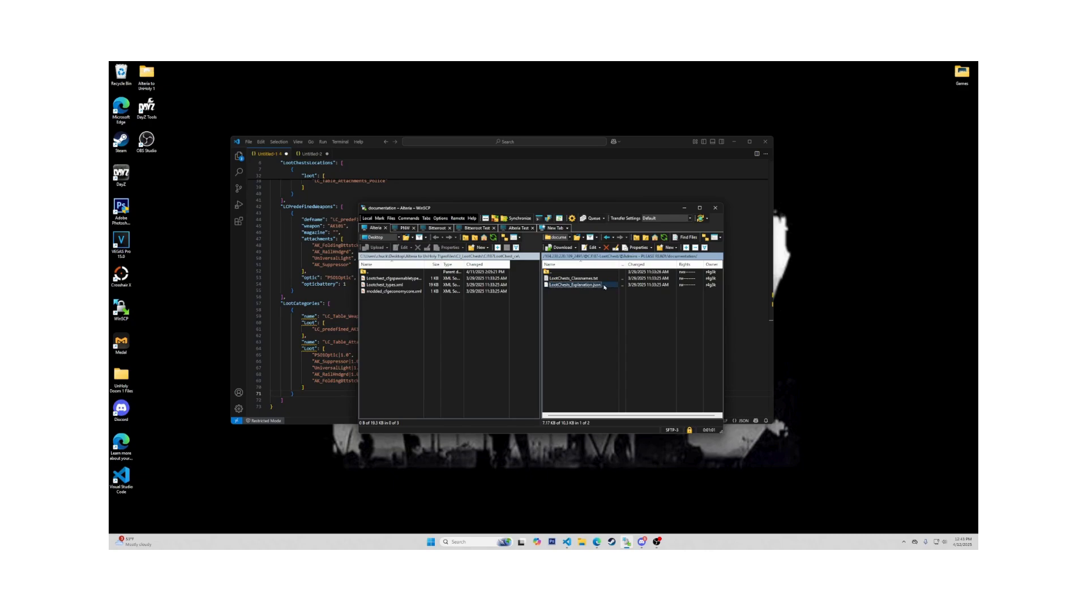
double_click(579, 285)
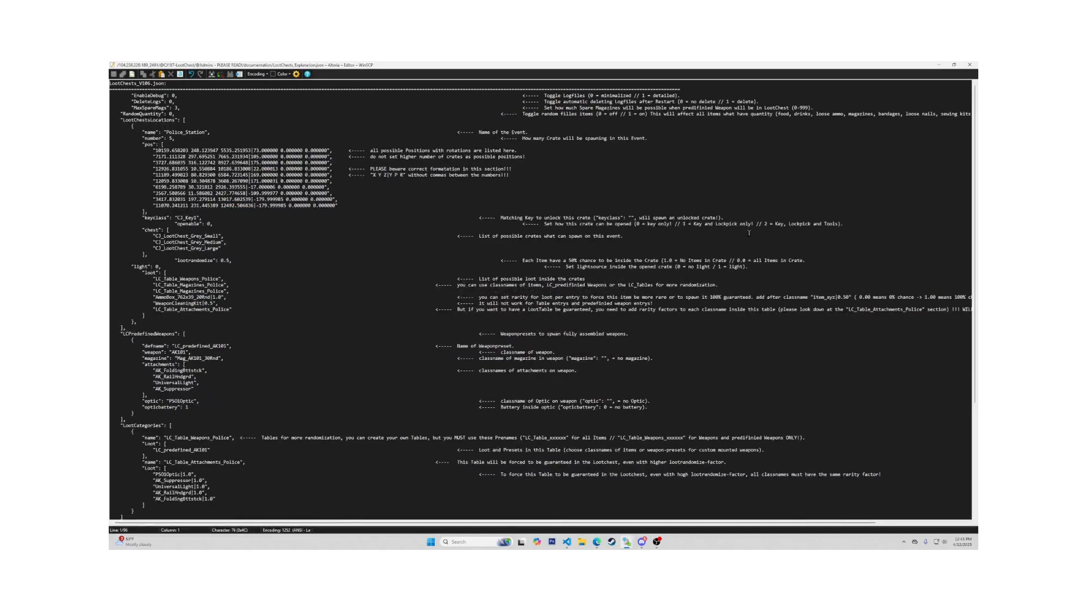
Read down through the annotated crate, weapon preset and loot table notes to the LootChestsTools section
scroll("down", 3)
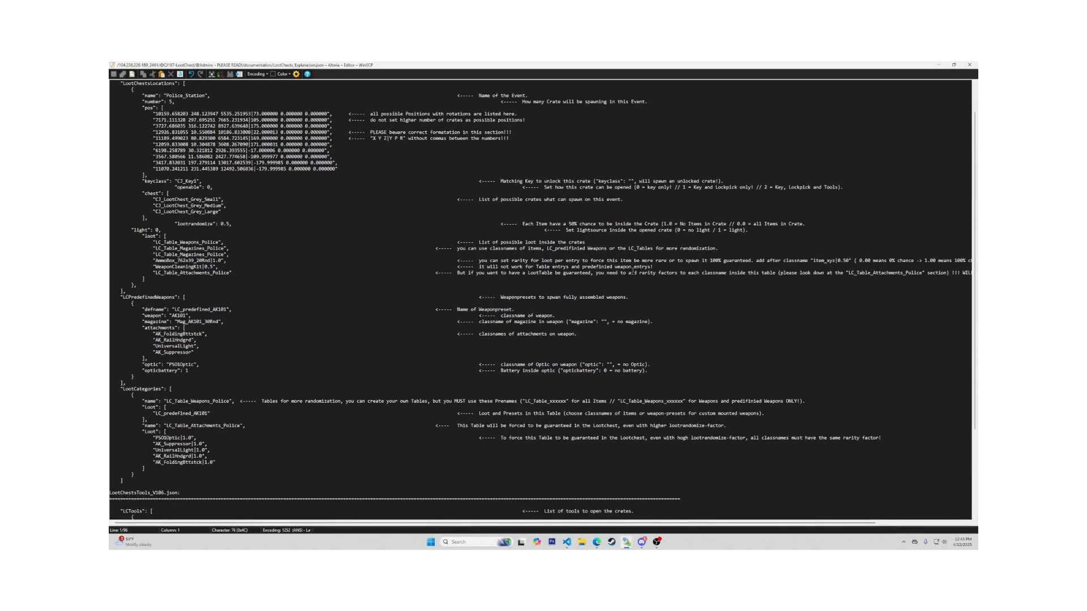
scroll("down", 3)
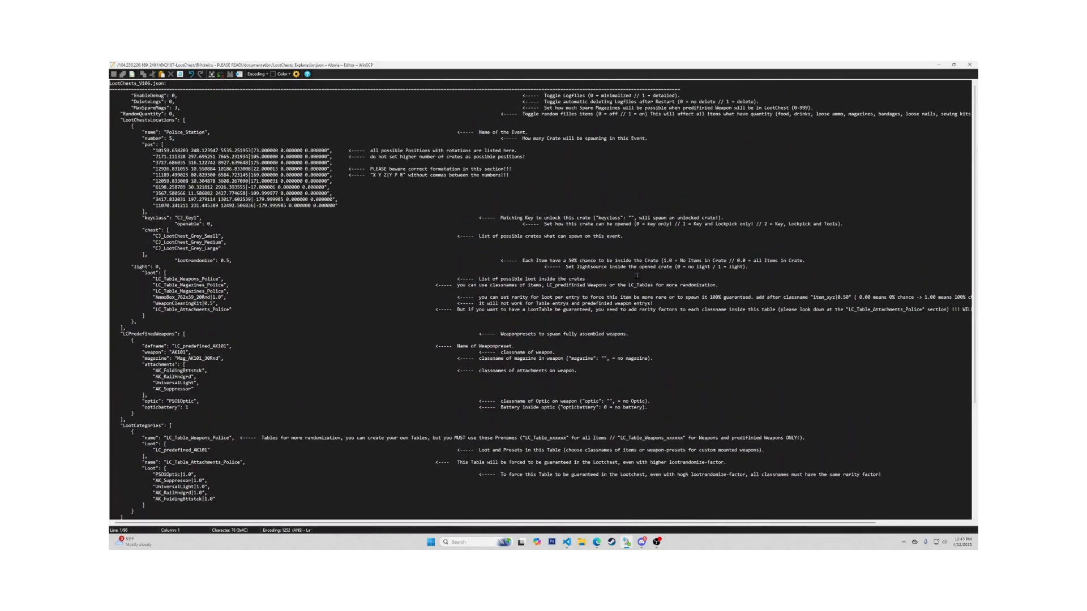
scroll("down", 3)
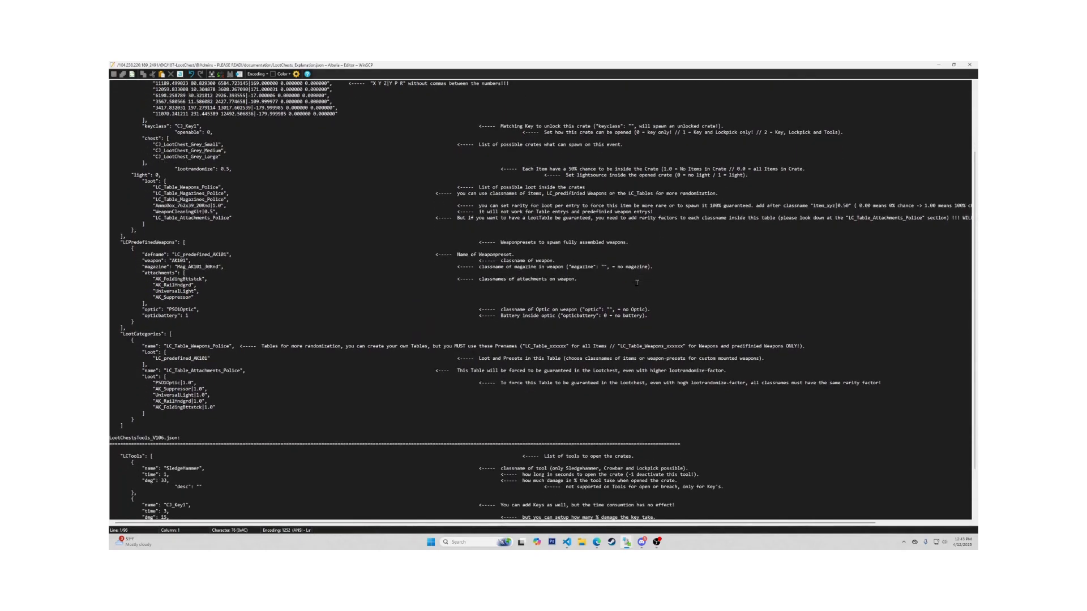
scroll("down", 3)
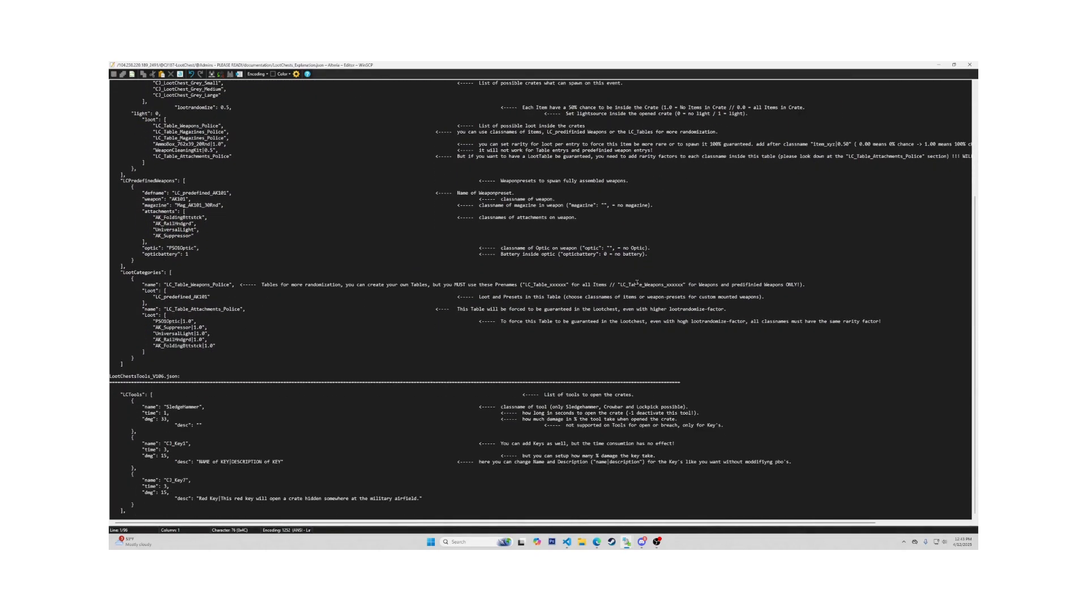